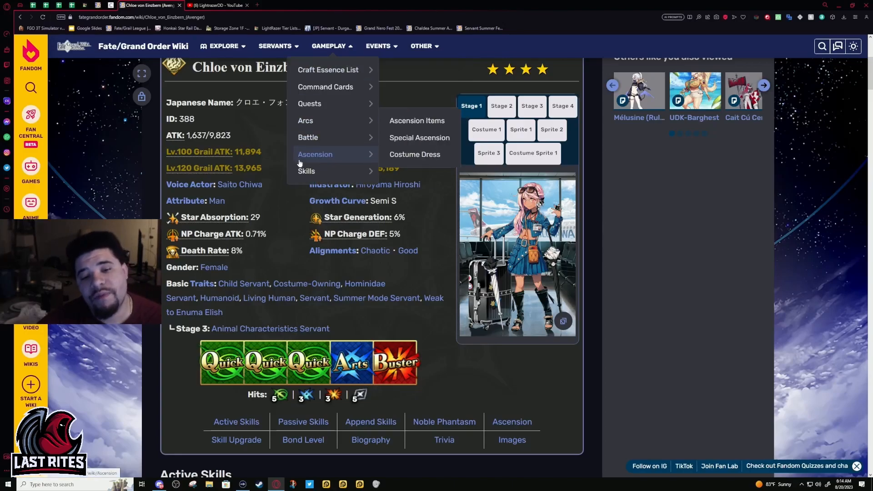
Dismiss the open wiki navigation list so Chloe's infobox is unobstructed
click(502, 114)
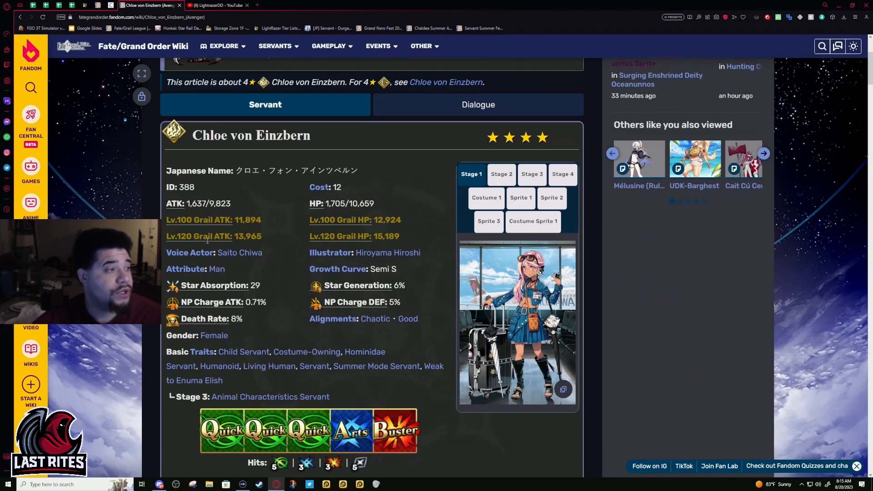
mouse_move(189, 252)
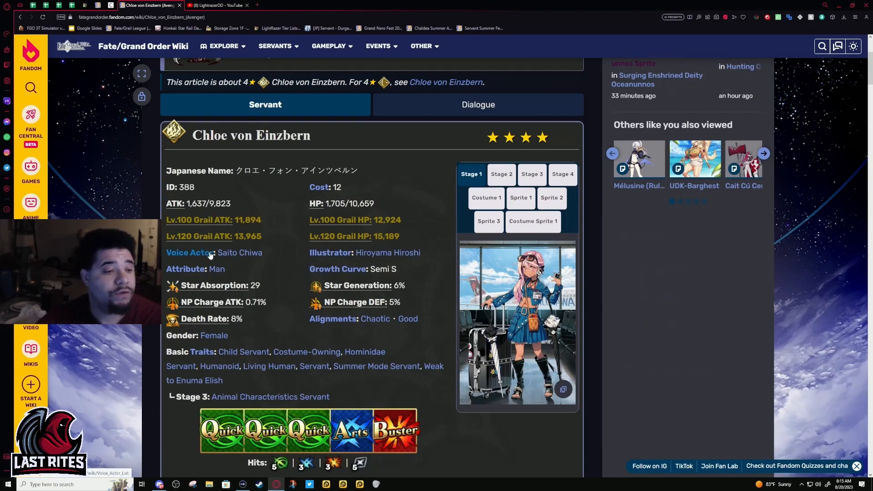
mouse_move(239, 251)
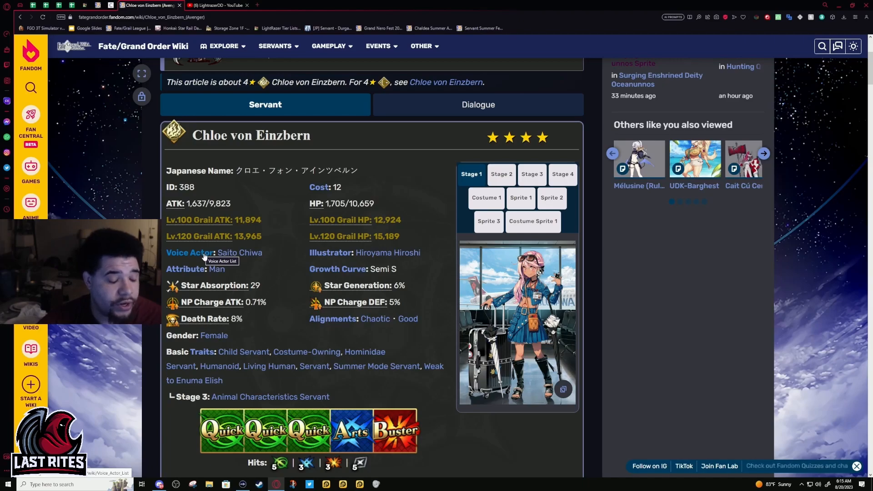
mouse_move(196, 280)
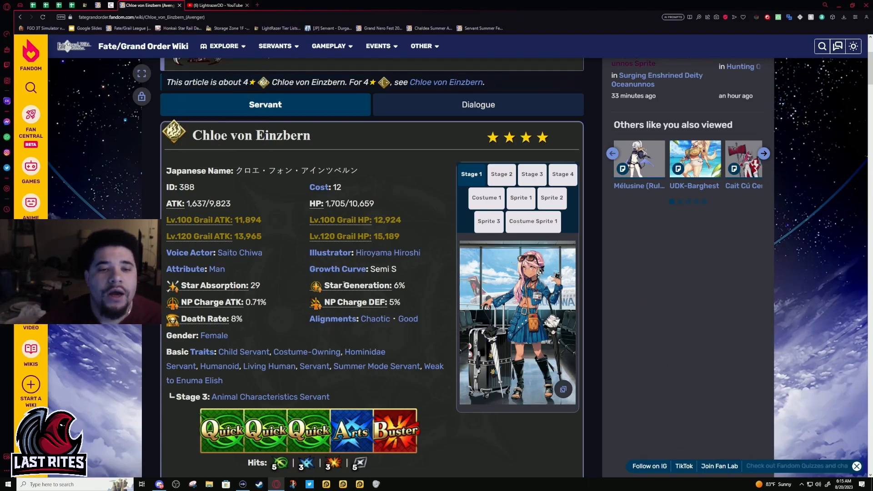
Highlight voice actor Saito Chiwa, then act on the Avenger class emblem beside Chloe's name
double_click(240, 252)
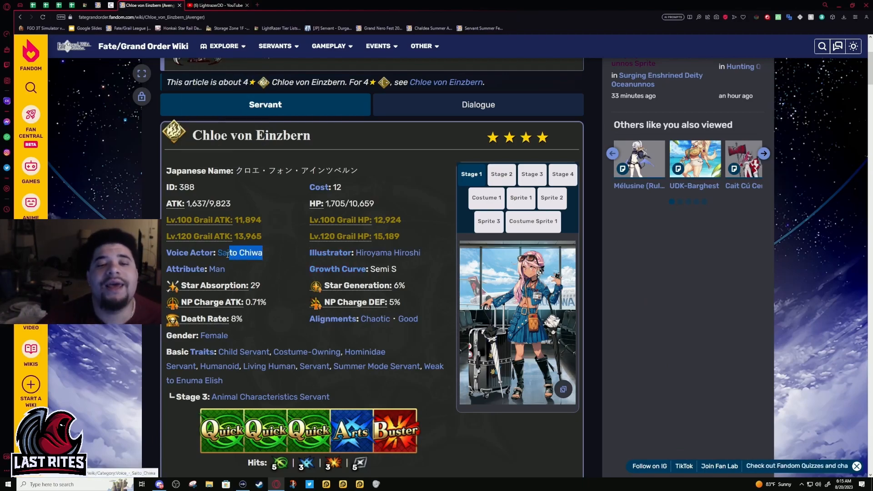
double_click(239, 252)
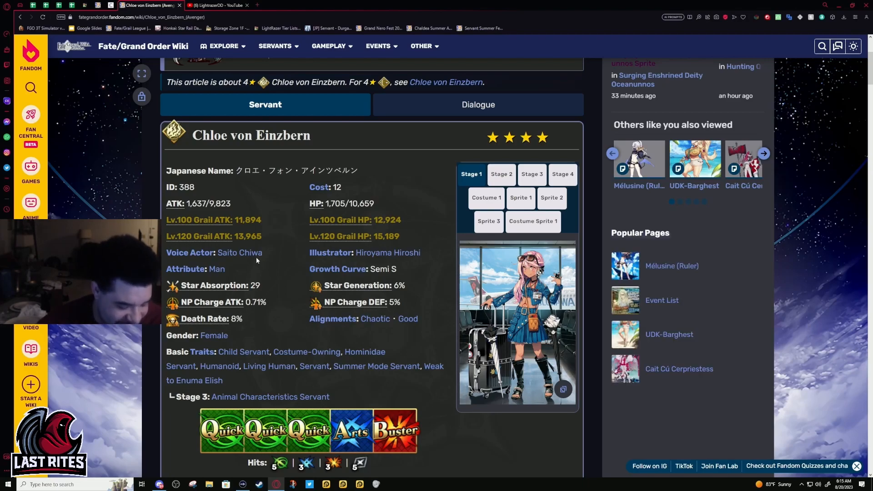
mouse_move(267, 272)
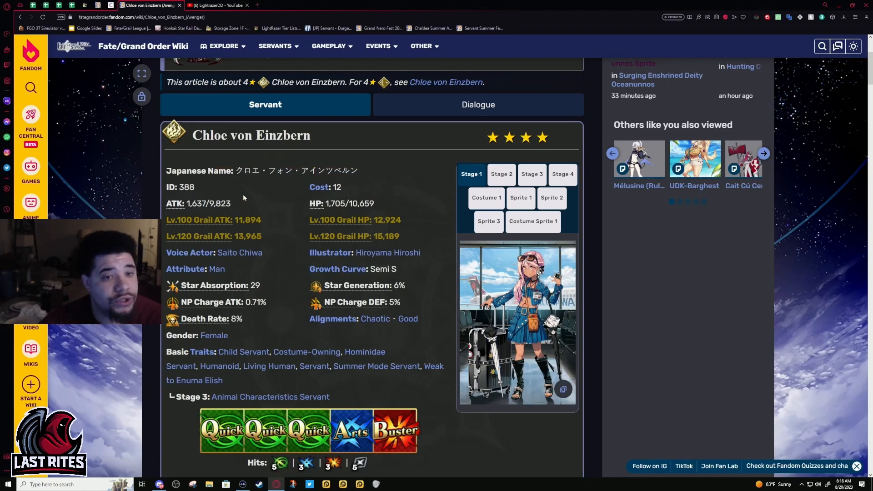
double_click(222, 202)
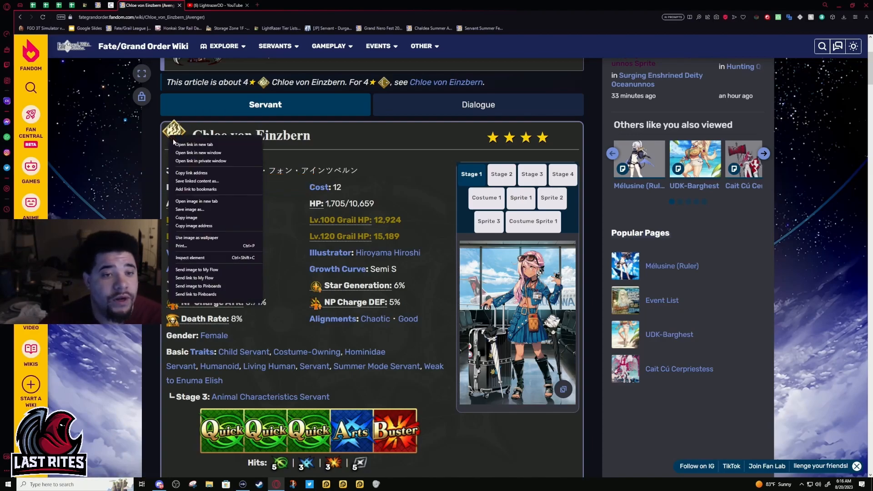
click(193, 145)
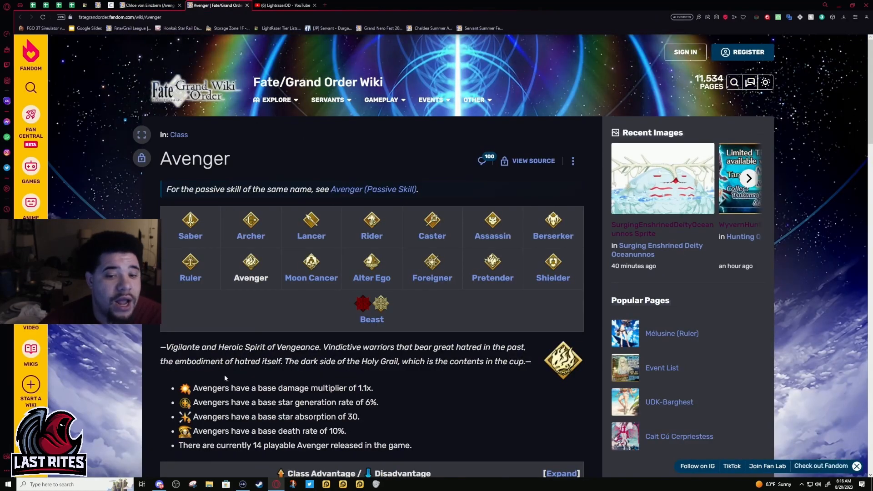
drag(225, 388, 351, 389)
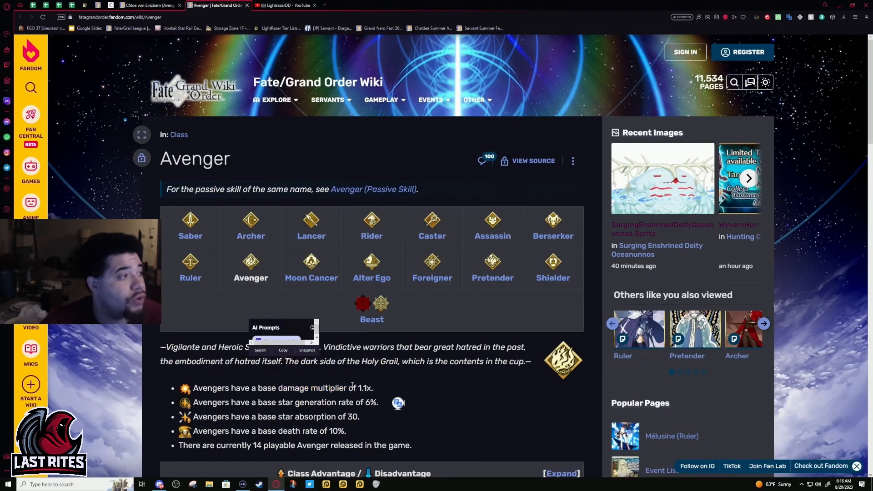
mouse_move(376, 388)
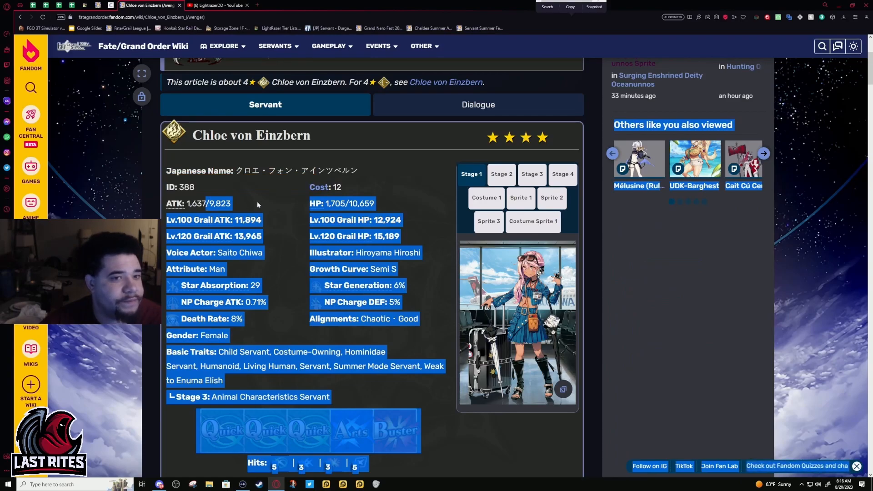
mouse_move(243, 205)
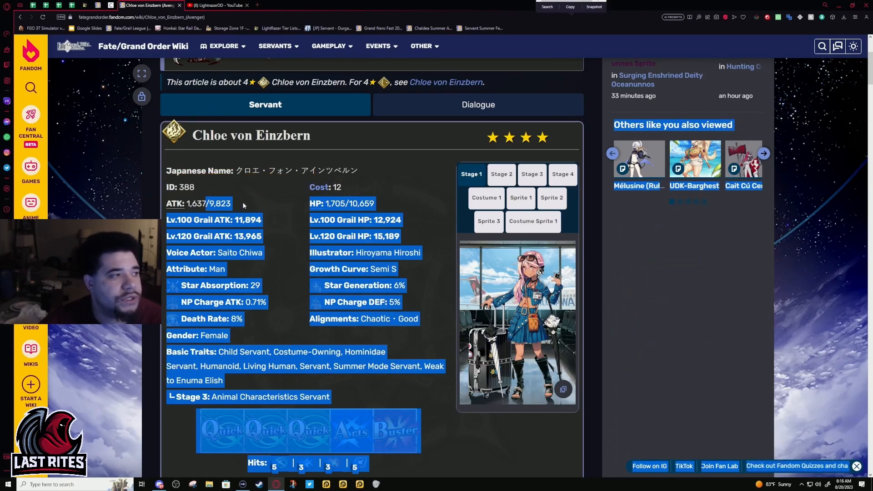
mouse_move(267, 214)
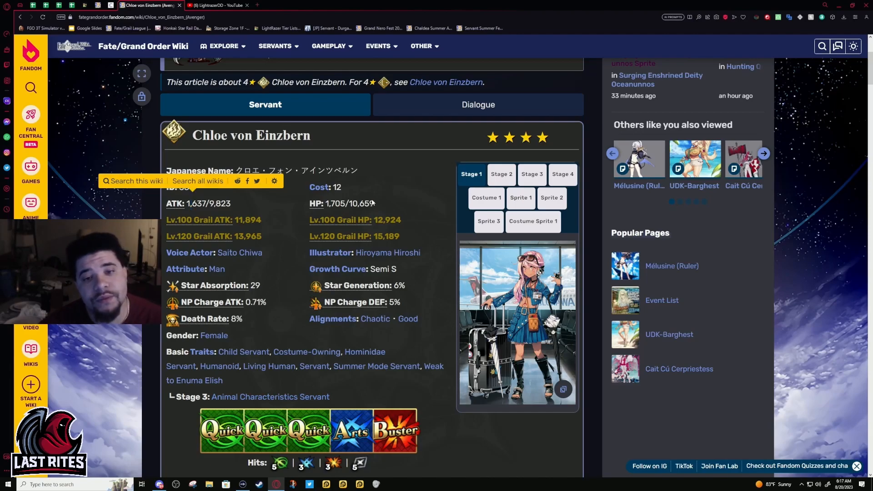
double_click(364, 203)
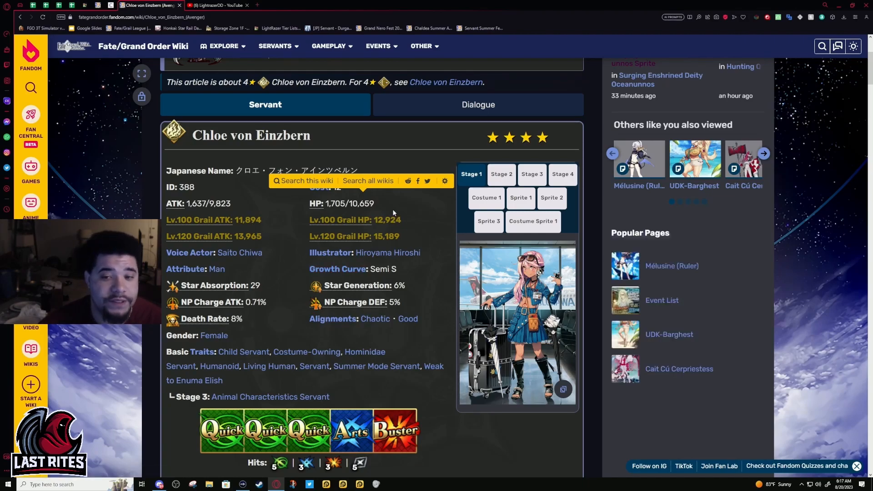
Highlight the Star Absorption value 29 and bring the stats box with its section links into view
scroll(down, 3)
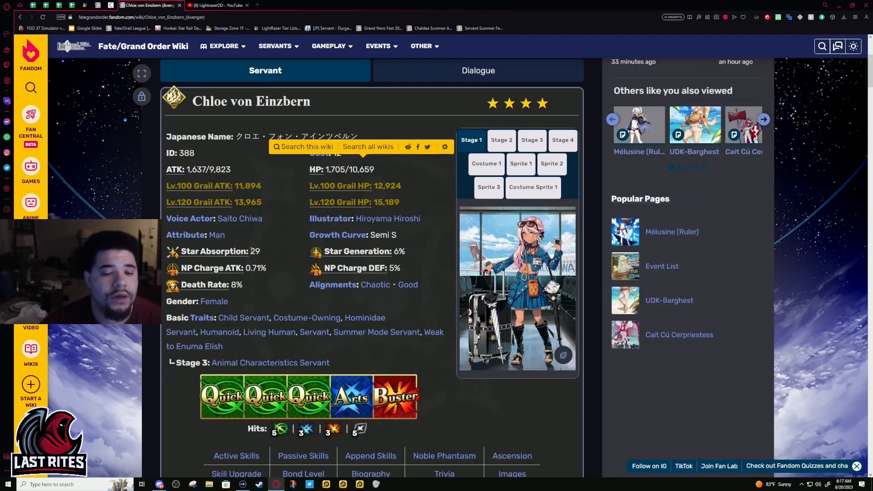
double_click(254, 251)
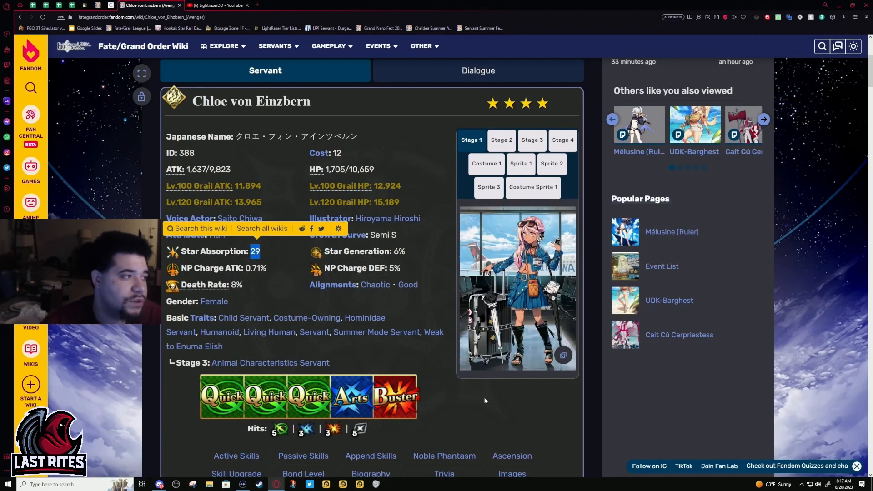
mouse_move(474, 395)
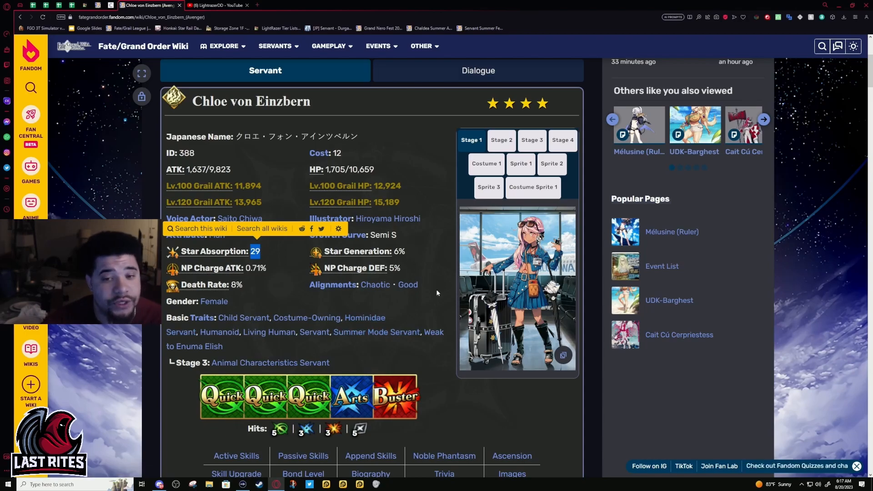
scroll(down, 3)
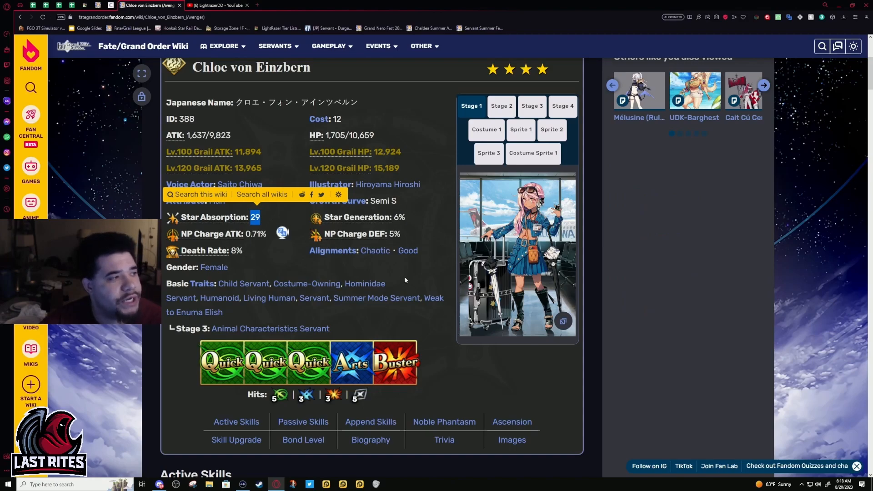
mouse_move(302, 308)
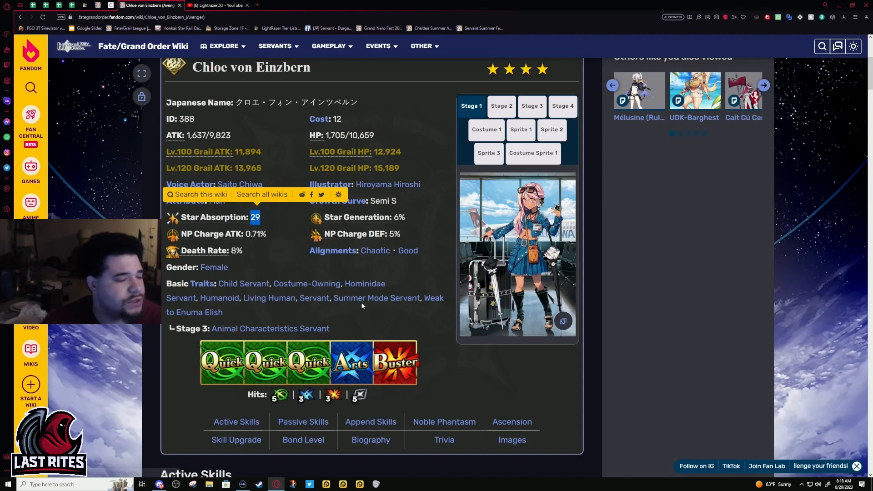
mouse_move(302, 421)
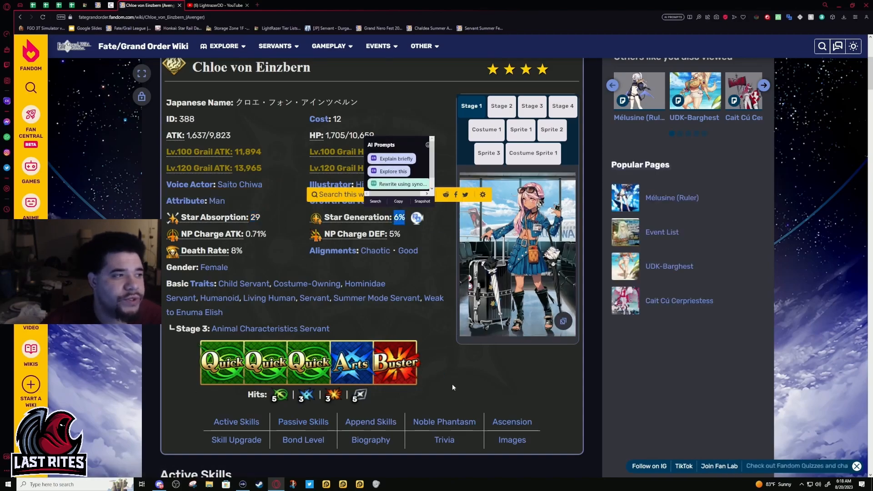
Scroll from the stats box down to the Active Skills section showing How's the Progress B
scroll(down, 3)
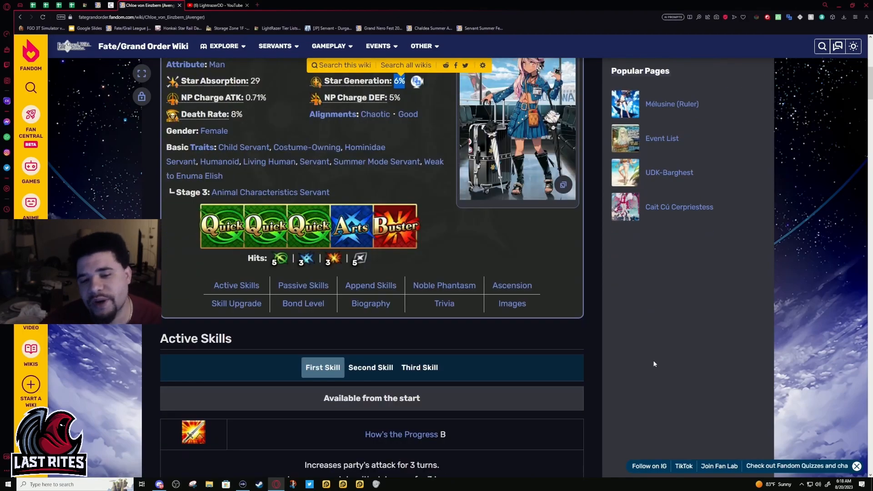
mouse_move(370, 285)
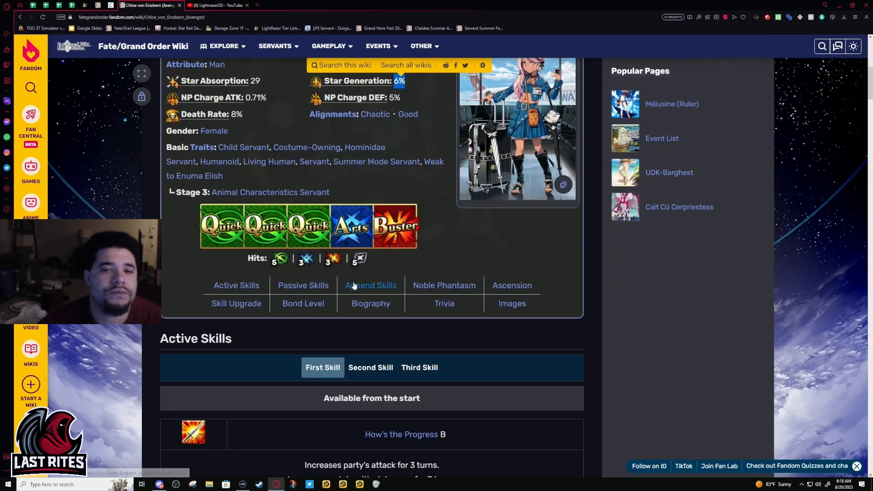
scroll(up, 3)
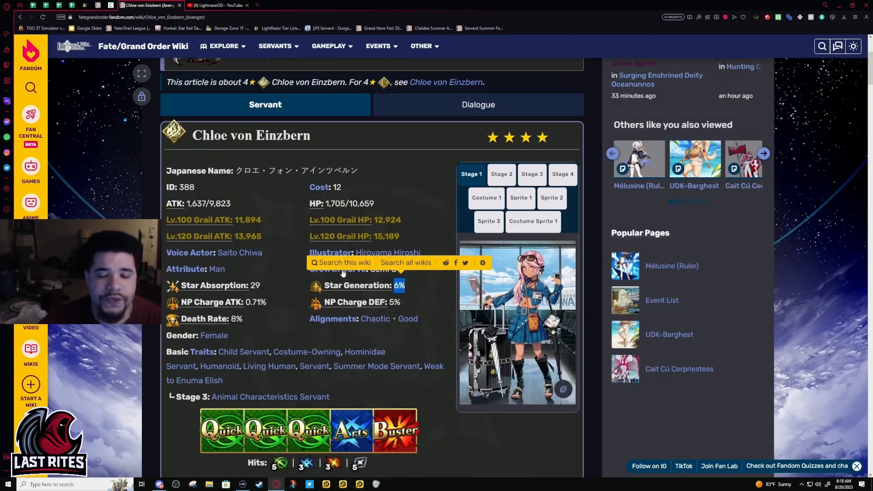
scroll(down, 3)
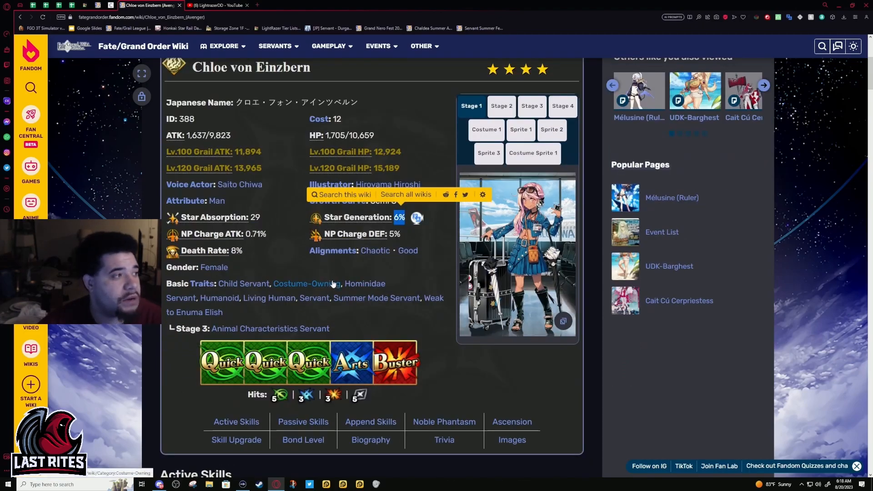
scroll(down, 3)
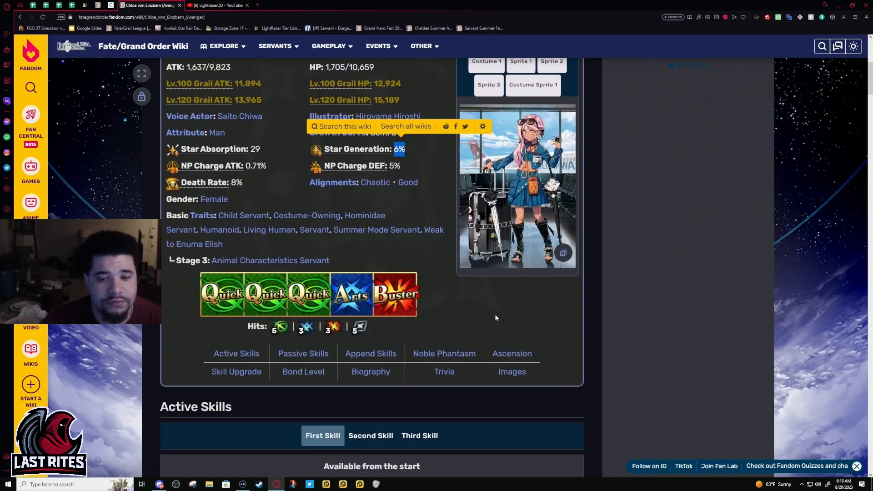
scroll(down, 3)
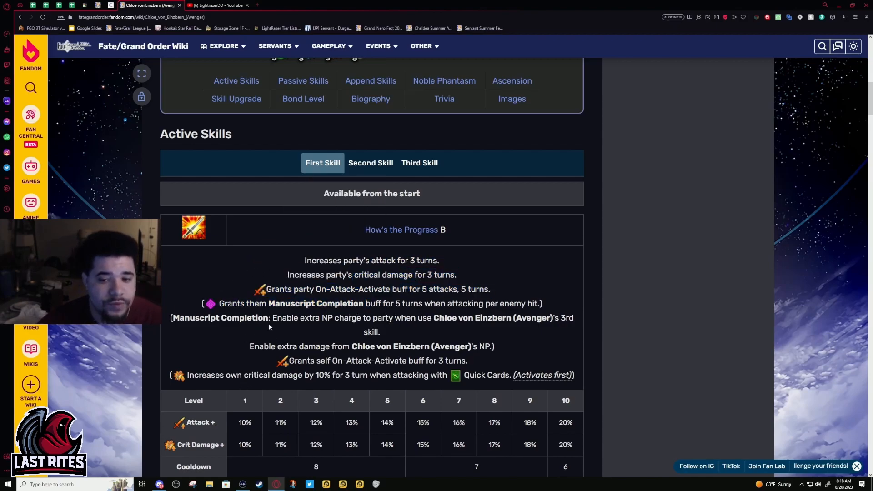
scroll(down, 3)
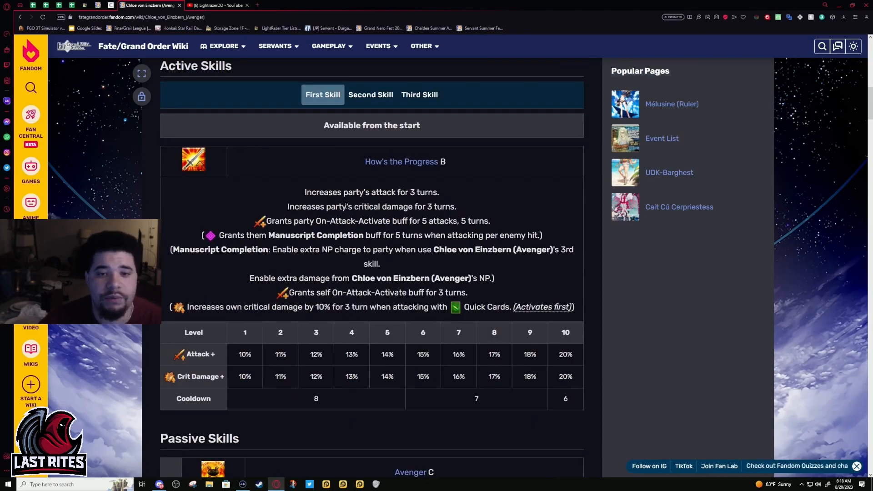
Mark the critical damage and party buff lines of the first skill, then deselect them
drag(288, 206, 427, 220)
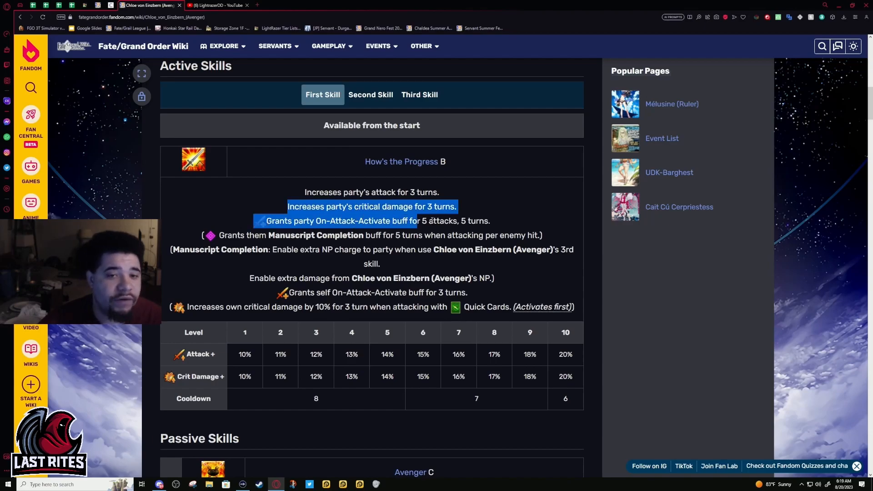
click(378, 220)
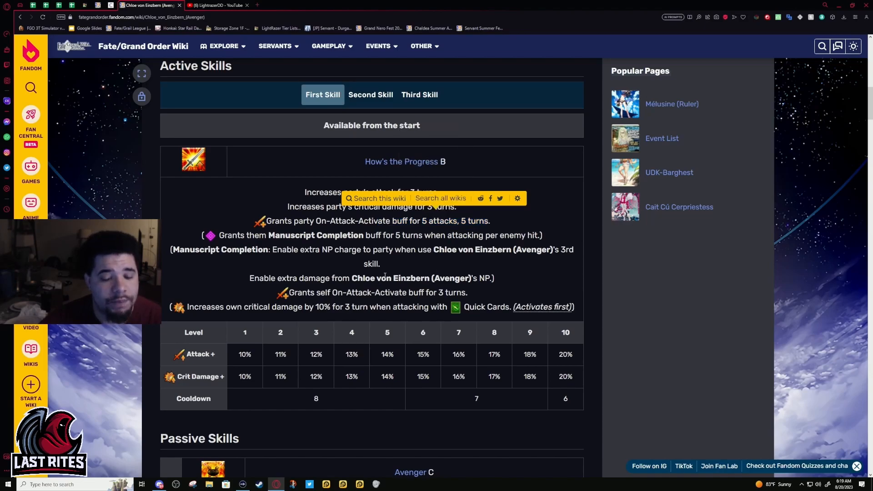
drag(202, 235, 380, 264)
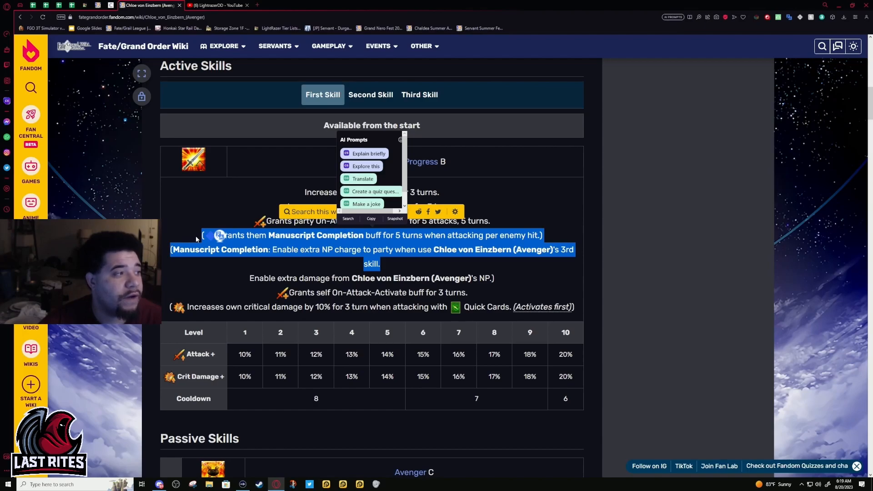
mouse_move(164, 223)
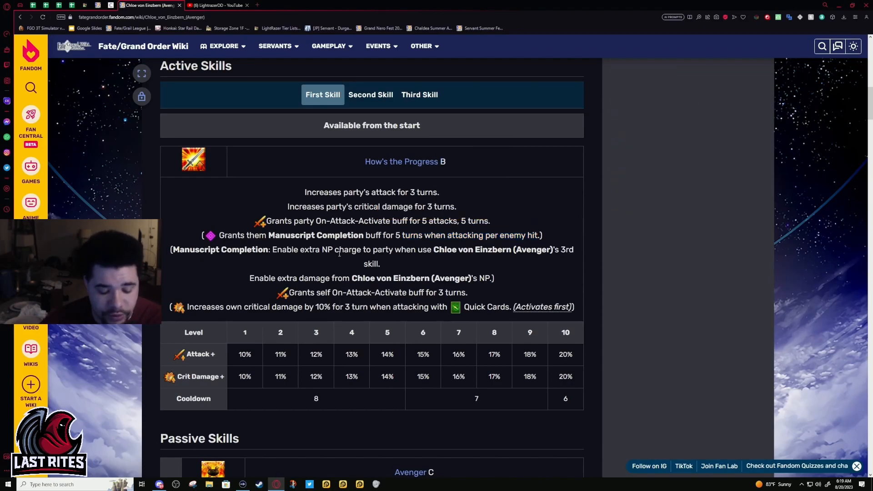
mouse_move(358, 271)
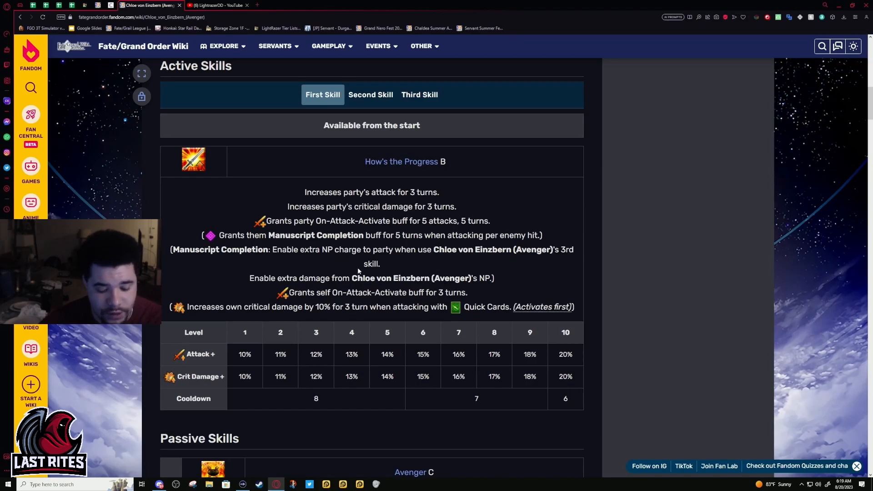
mouse_move(364, 274)
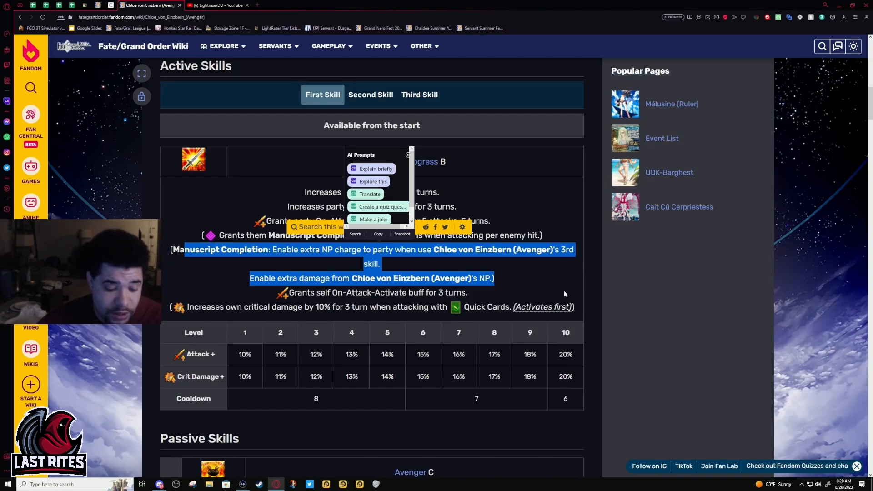
mouse_move(540, 314)
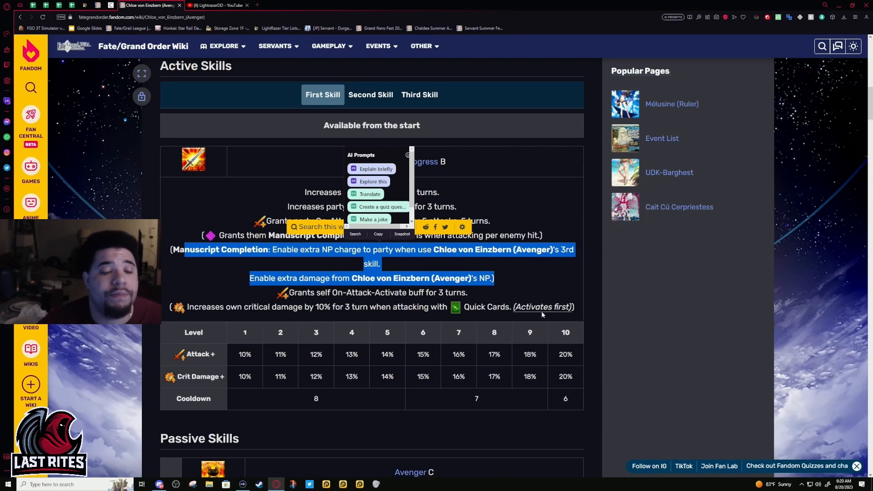
mouse_move(541, 307)
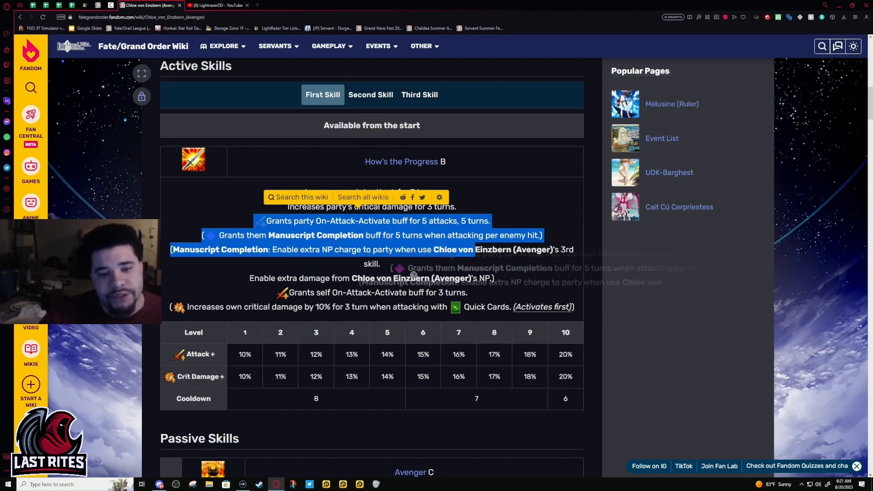
click(293, 315)
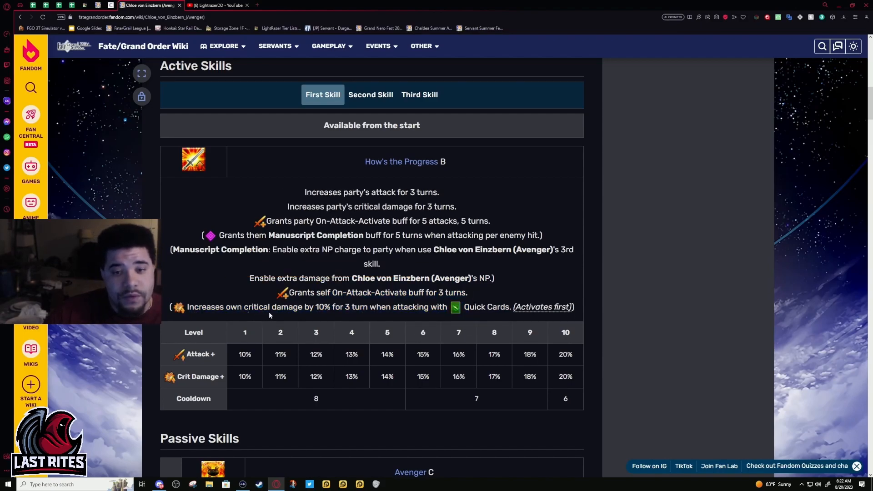
drag(278, 292, 345, 306)
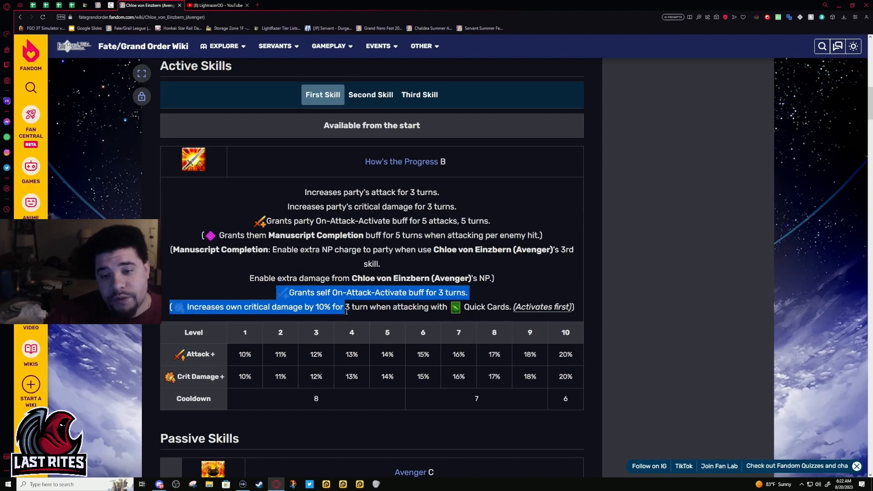
click(251, 306)
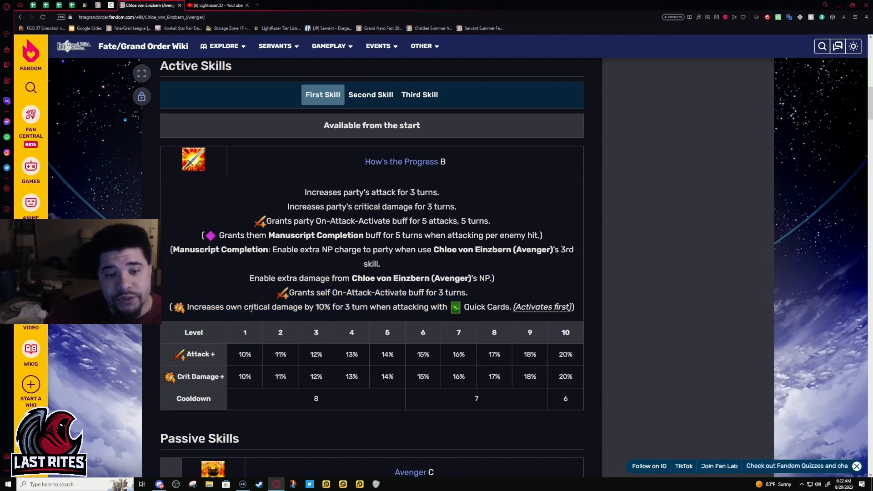
mouse_move(273, 301)
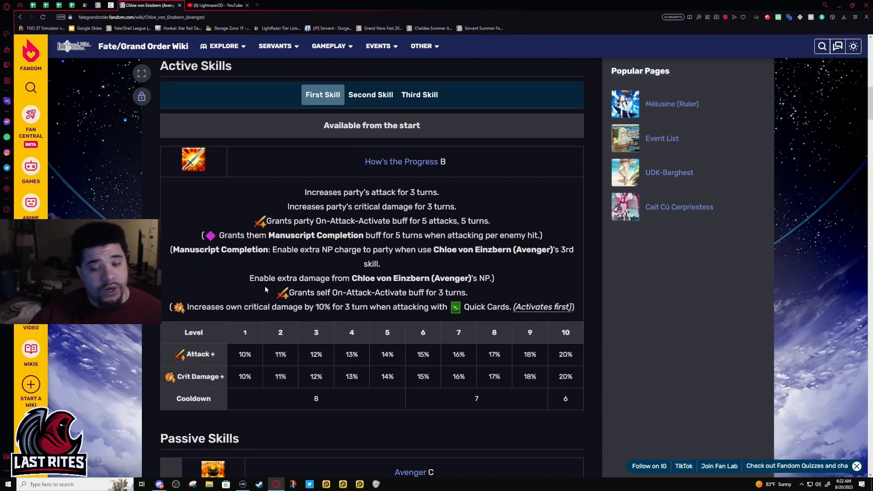
drag(250, 278, 495, 278)
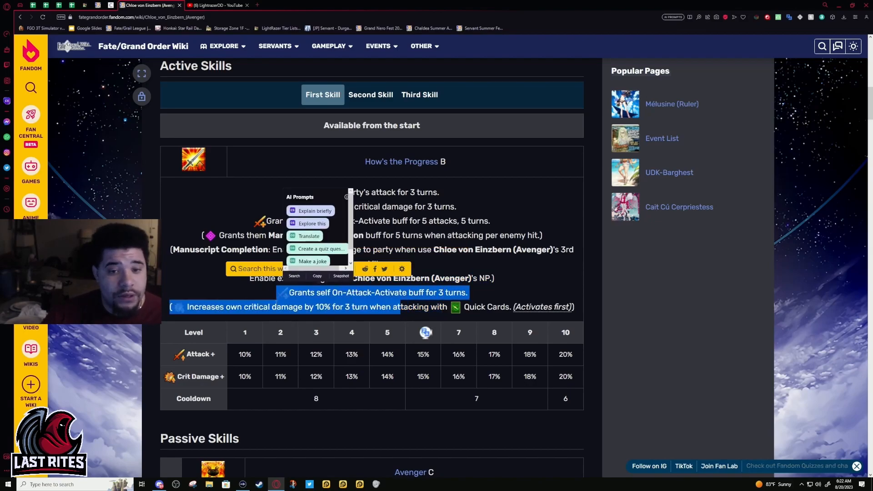
click(387, 318)
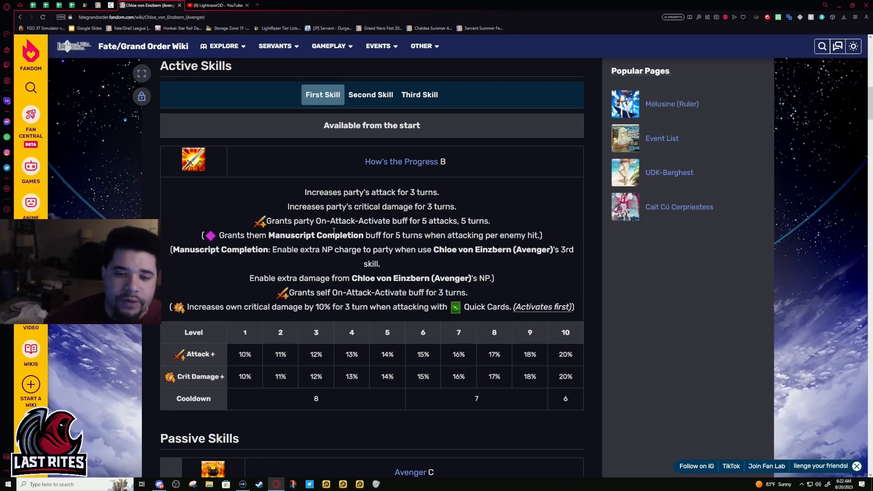
mouse_move(344, 112)
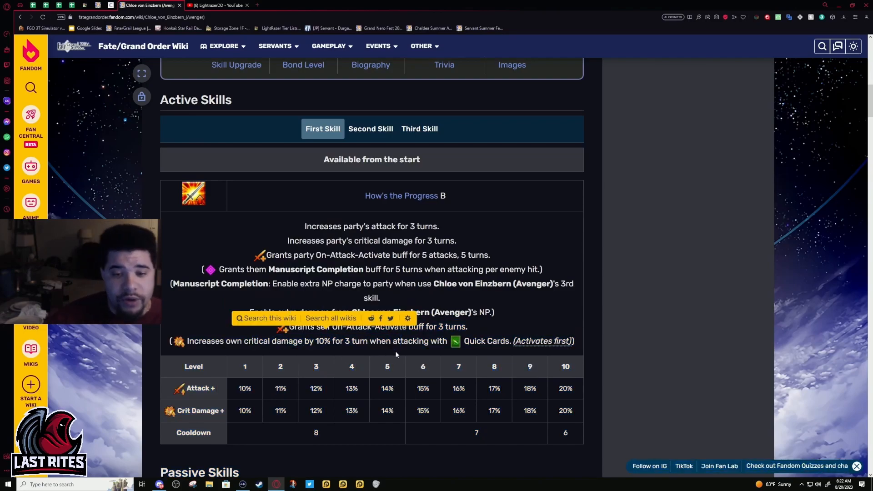
drag(316, 341, 383, 341)
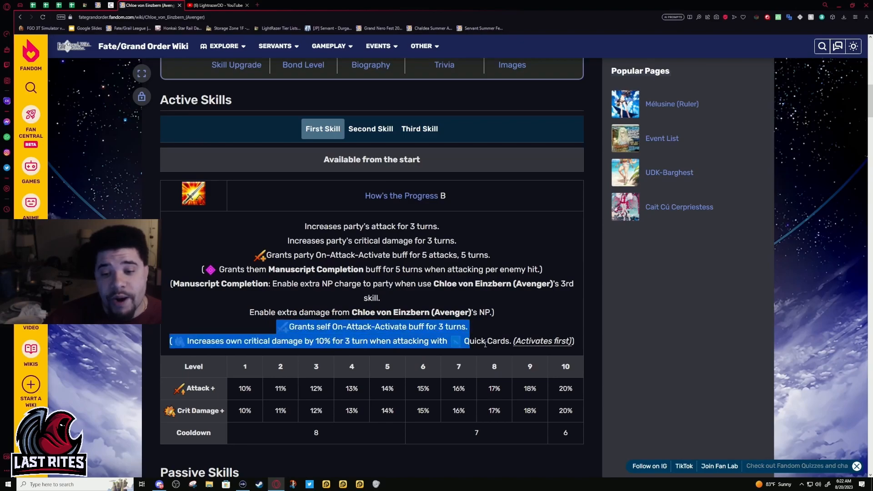
scroll(down, 3)
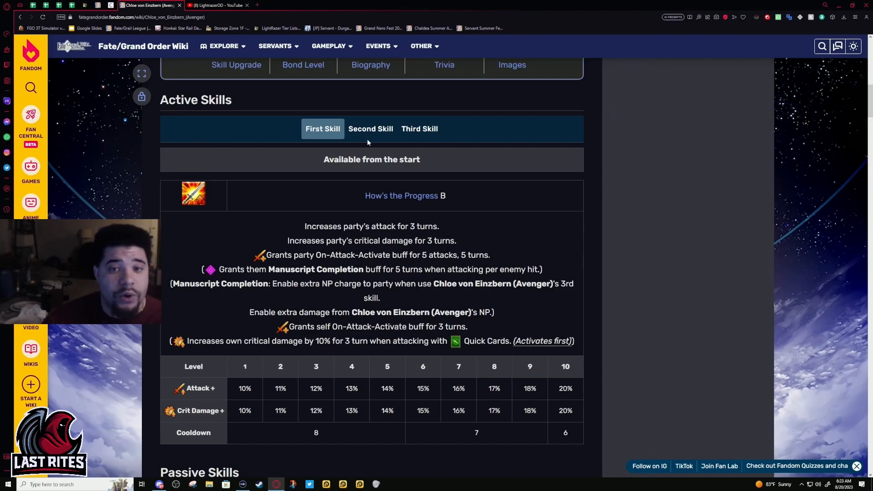
mouse_move(370, 128)
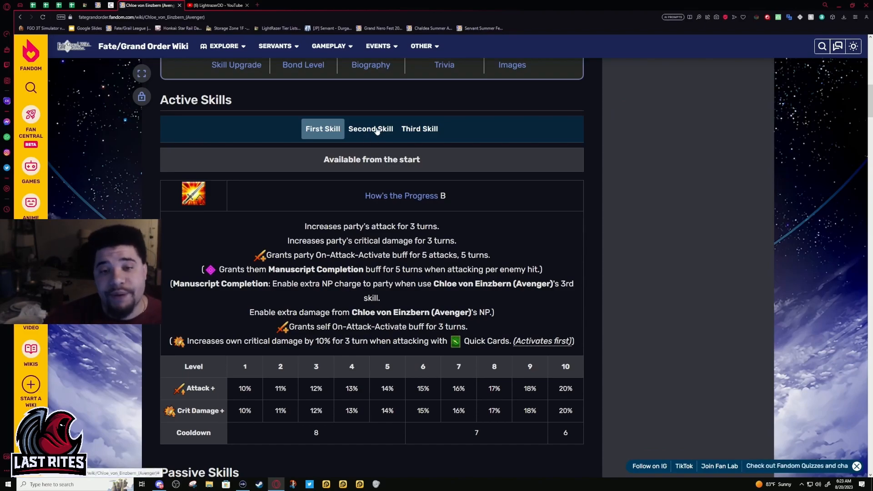
Show the second skill, Enough Time for a Revision D++, and highlight its Prepare Revision lines
click(370, 129)
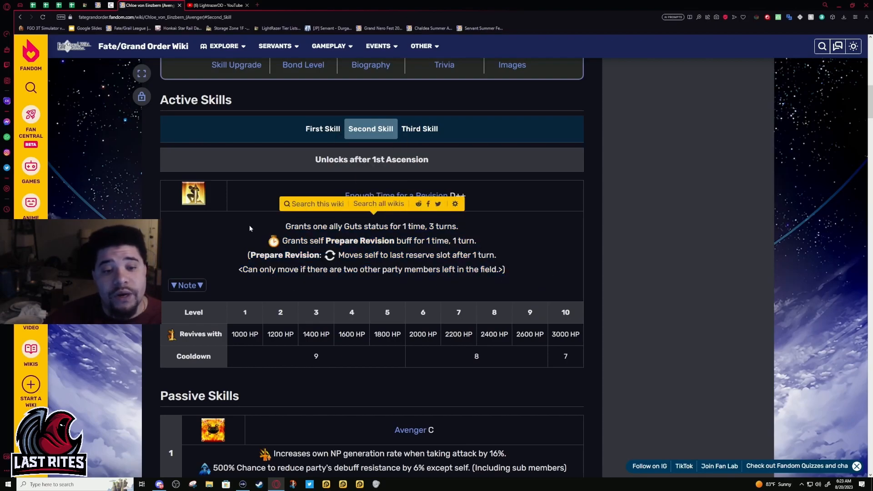
drag(249, 228, 524, 275)
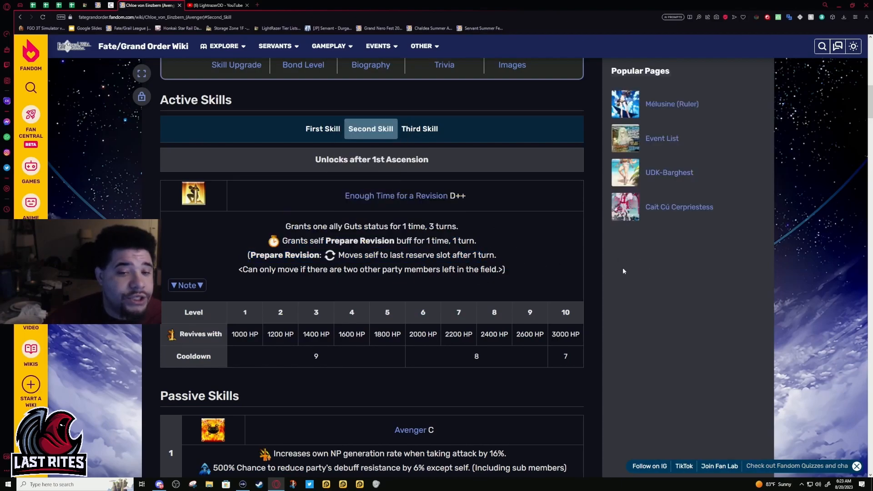
mouse_move(581, 252)
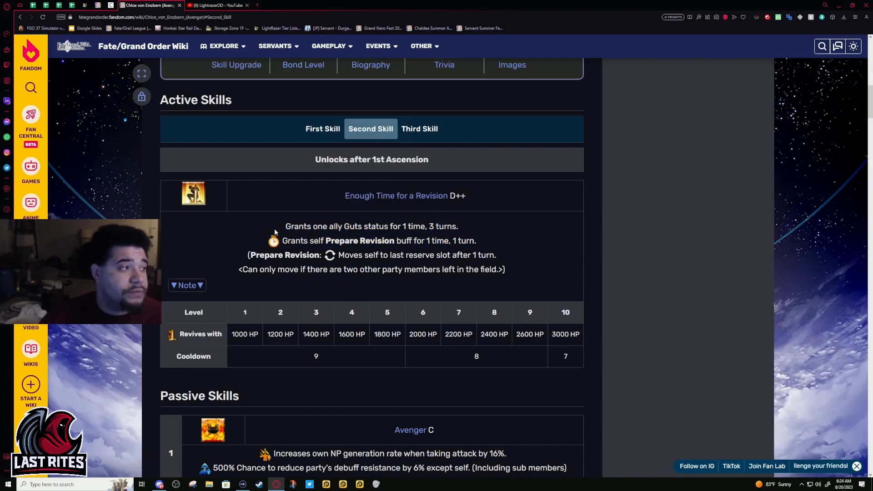
drag(286, 227, 458, 227)
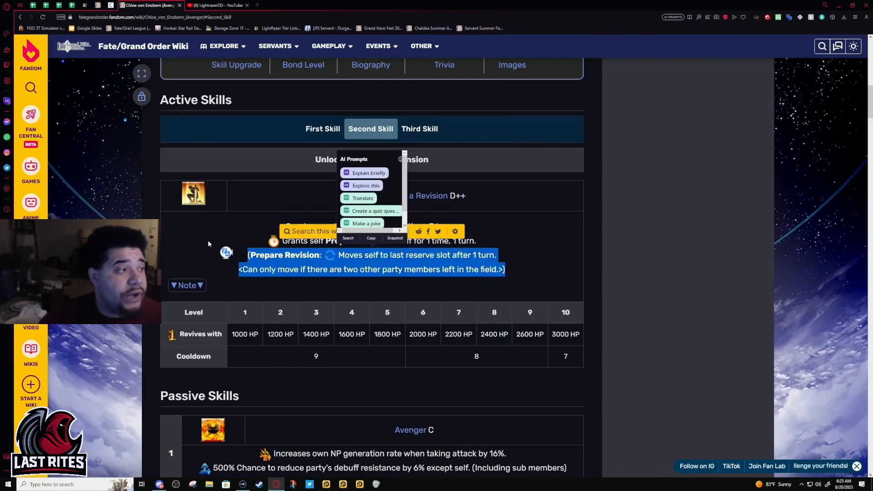
click(230, 257)
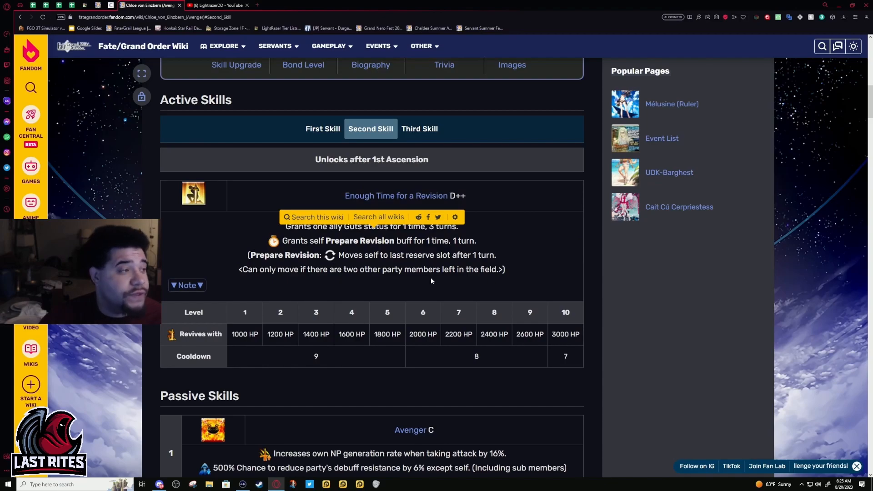
Highlight the whole second skill description, then clear the highlight
drag(286, 227, 504, 269)
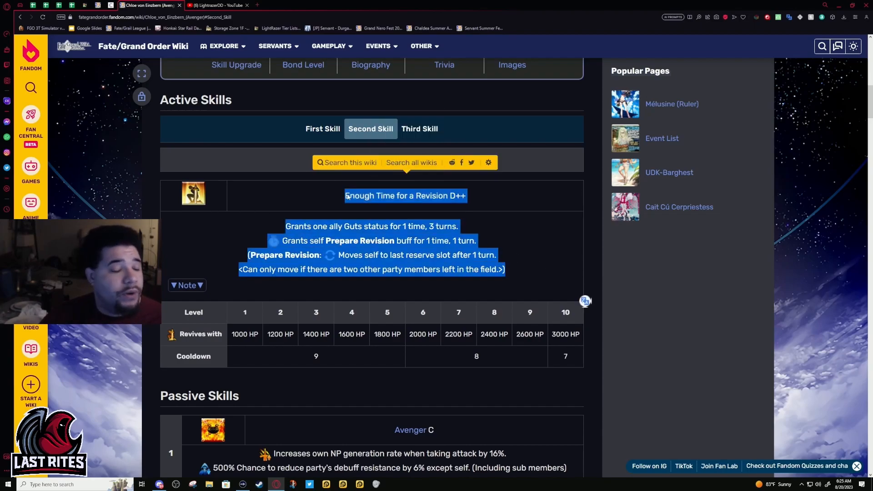
click(601, 234)
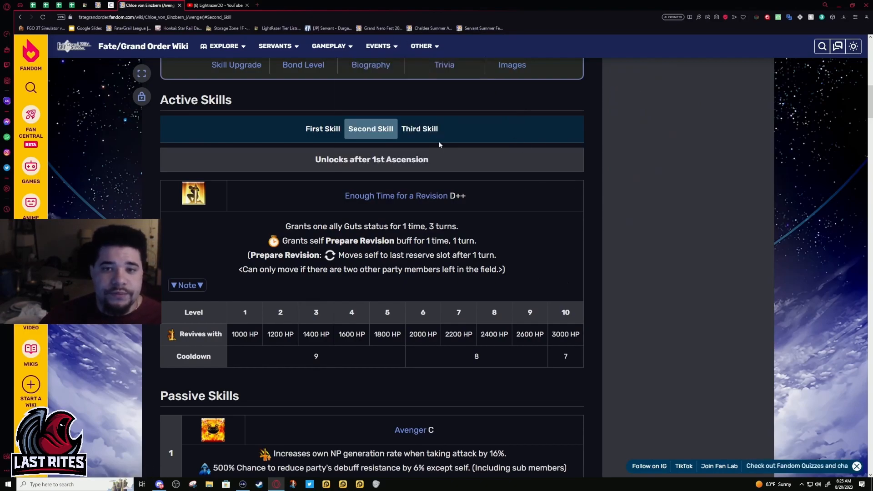
Show the third skill, I am Honoured to Receive Your Manuscript! A, and mark its description
click(418, 128)
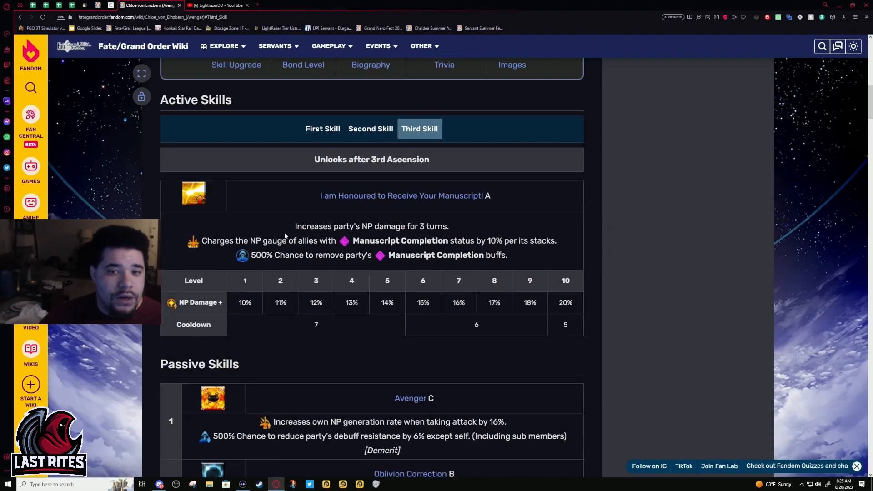
drag(295, 226, 556, 240)
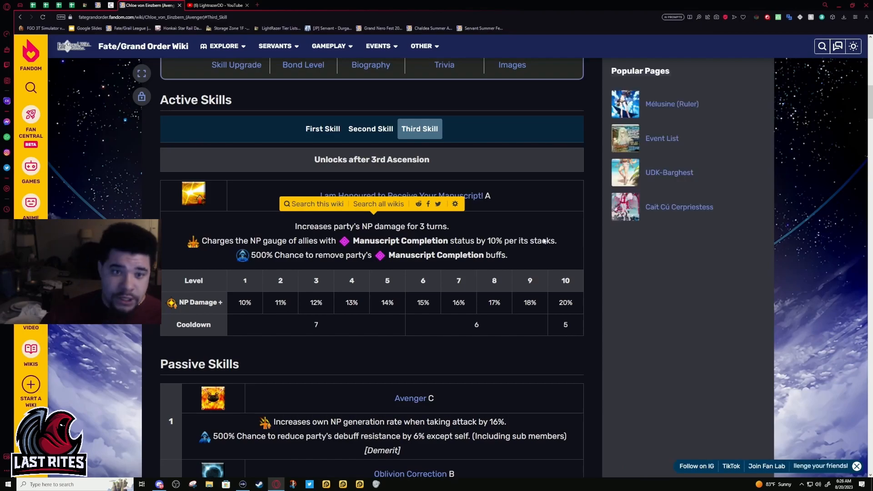
Return to How's the Progress B and mark its level 1 (10%) and level 10 Attack + values
click(322, 128)
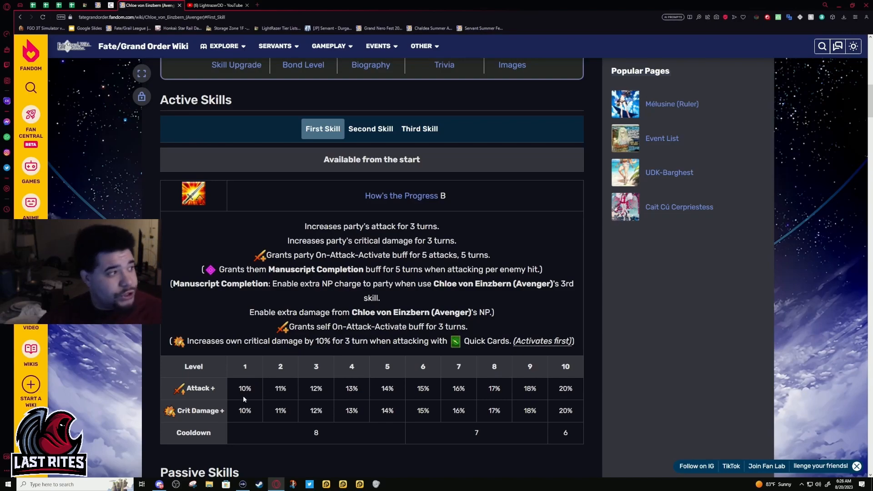
double_click(245, 388)
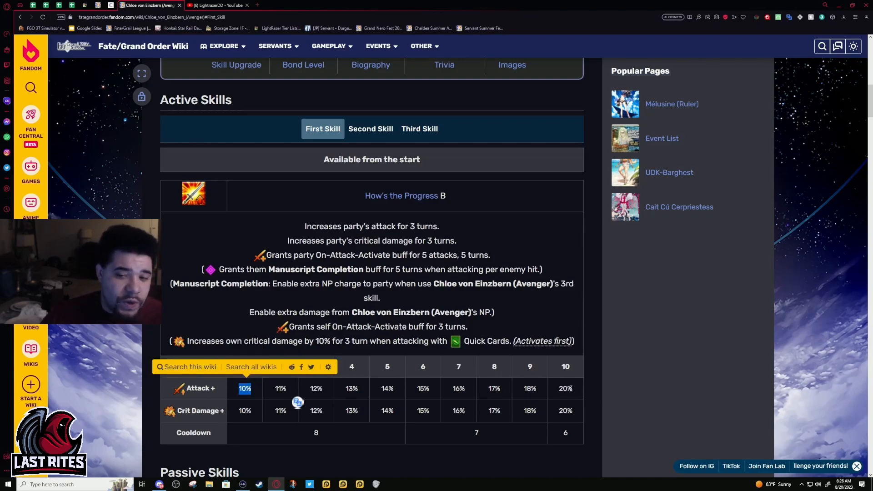
double_click(564, 388)
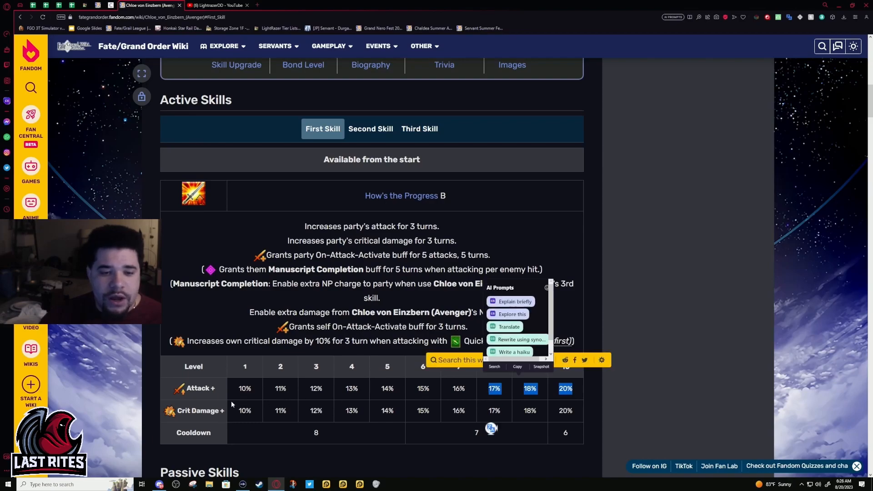
click(592, 425)
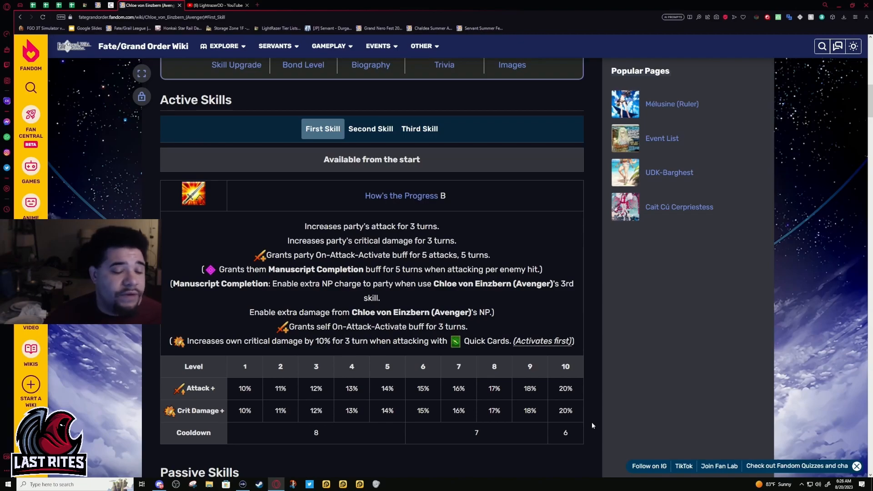
Step through the second and third skills, marking the third skill's description and a table value
click(370, 129)
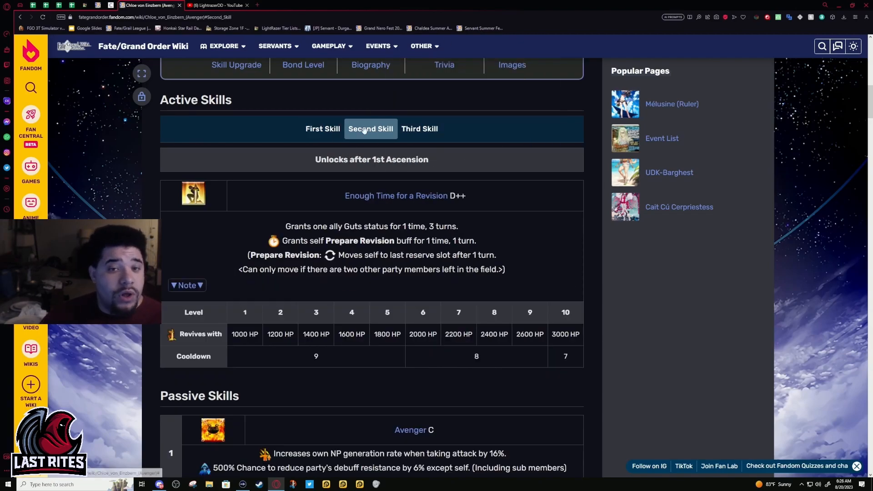
click(419, 128)
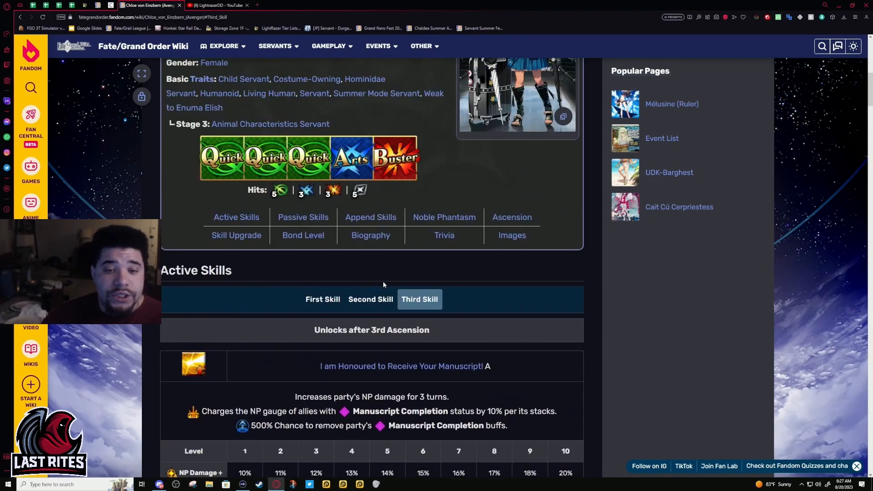
scroll(up, 3)
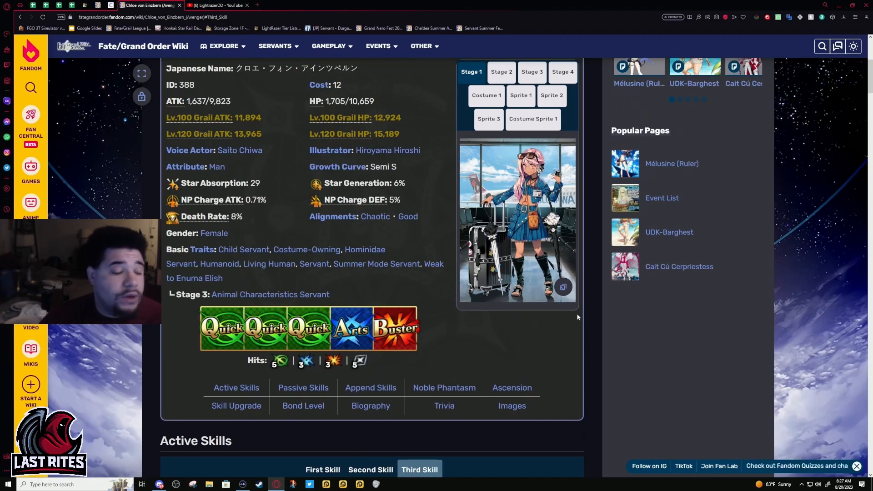
scroll(down, 3)
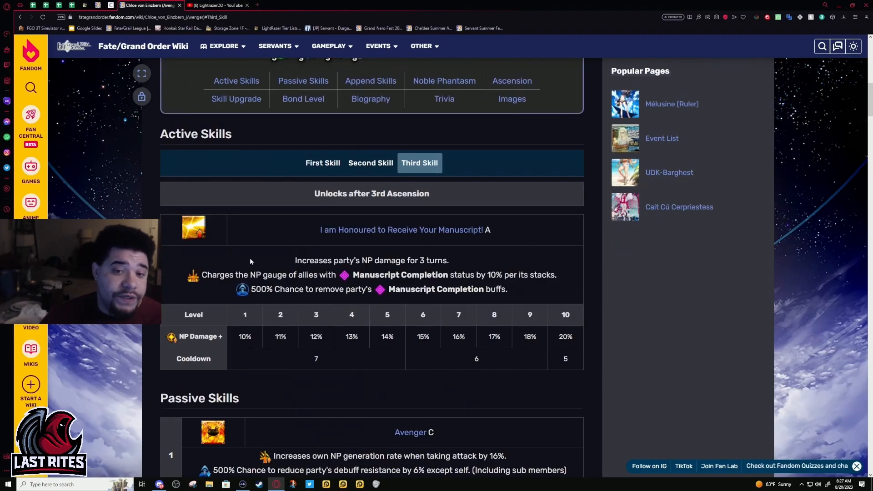
drag(294, 260, 554, 275)
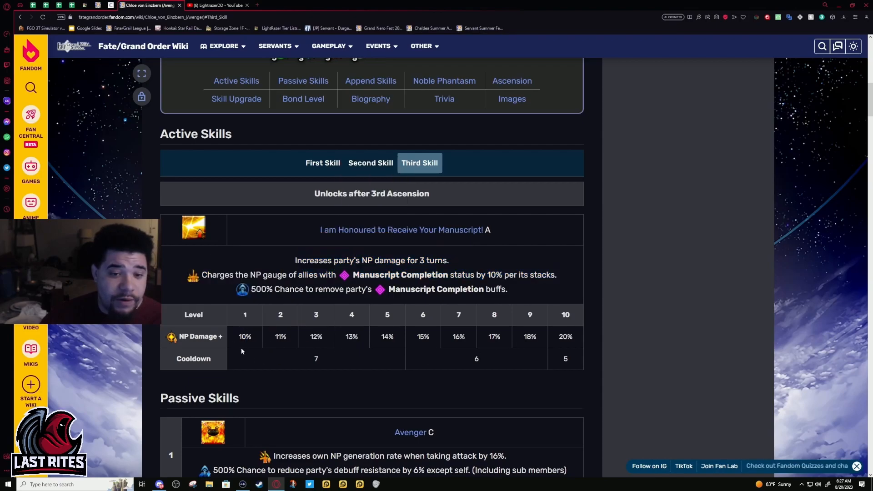
double_click(565, 337)
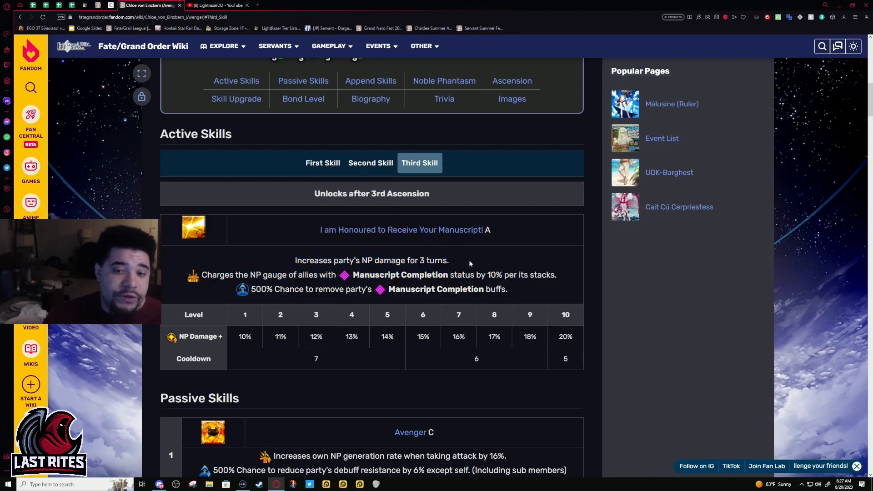
Scroll down to the Passive Skills list, Avenger C through Independent Action B-
scroll(down, 3)
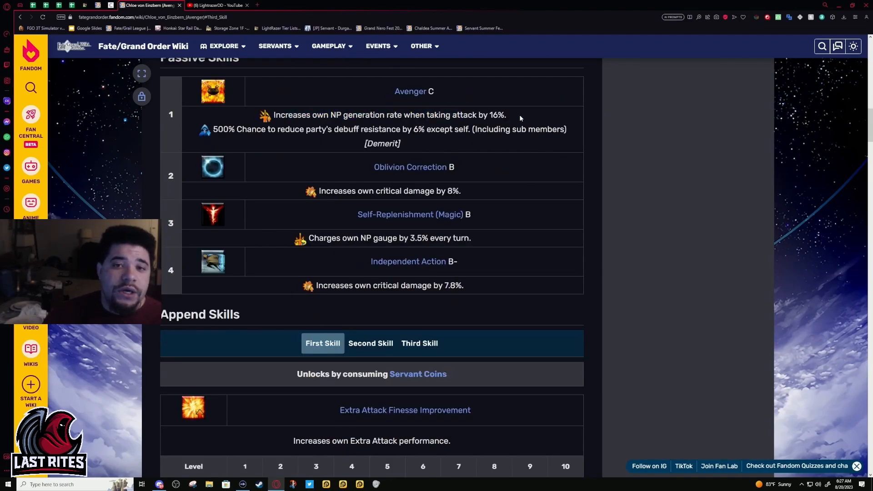
drag(482, 114, 505, 114)
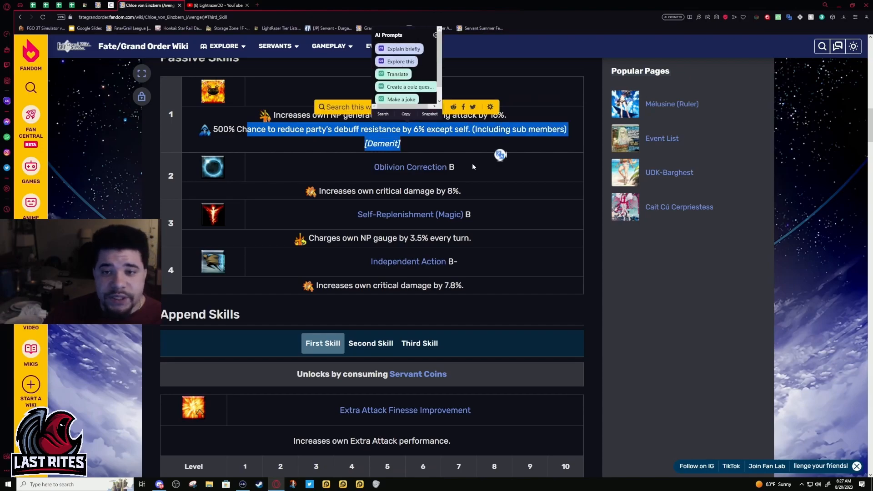
click(473, 166)
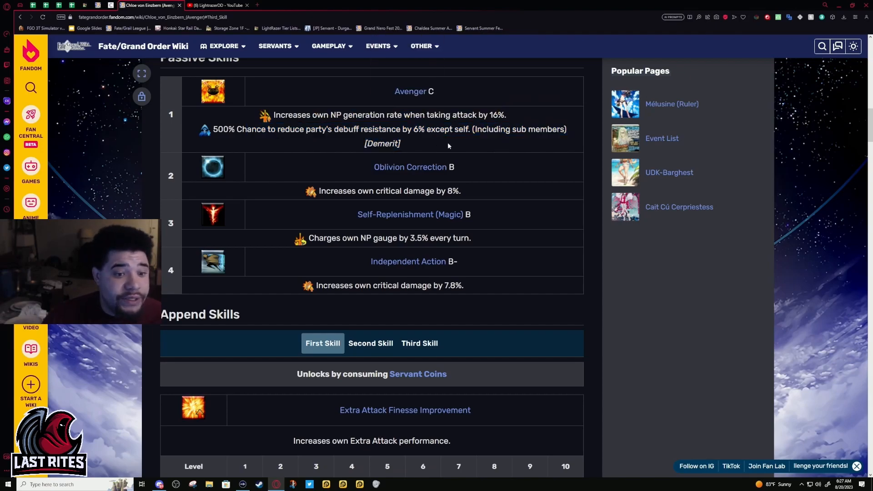
mouse_move(432, 137)
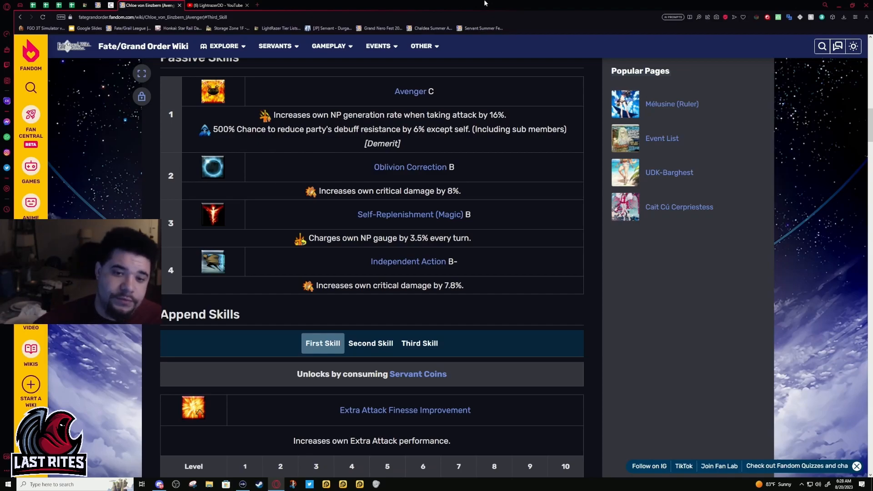
scroll(down, 3)
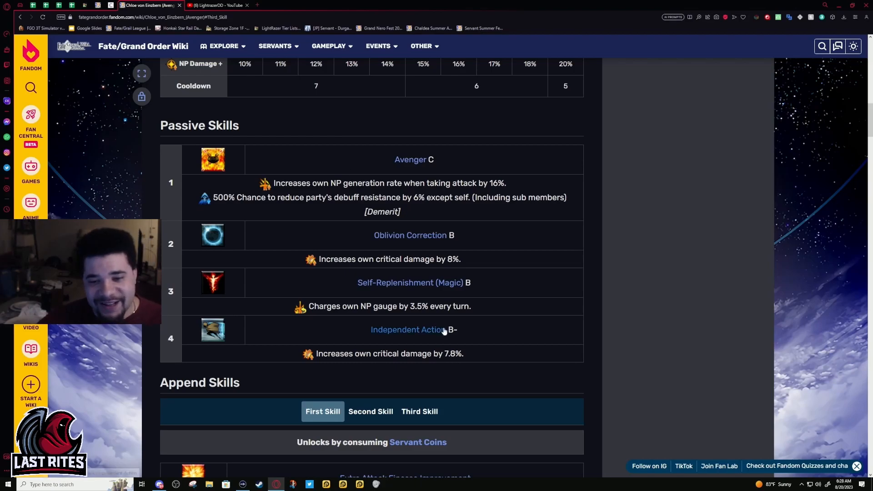
Switch between the append skills, highlighting Mana Loading's level 10 NP value of 20%
click(329, 46)
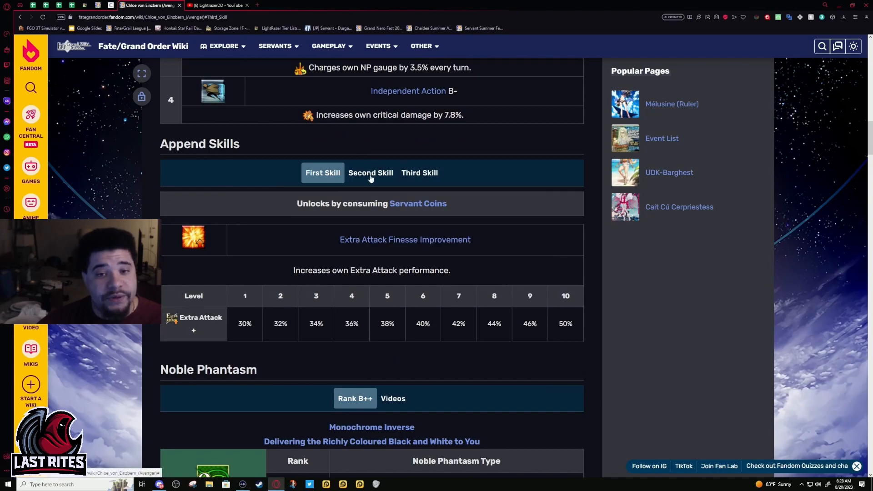
click(370, 172)
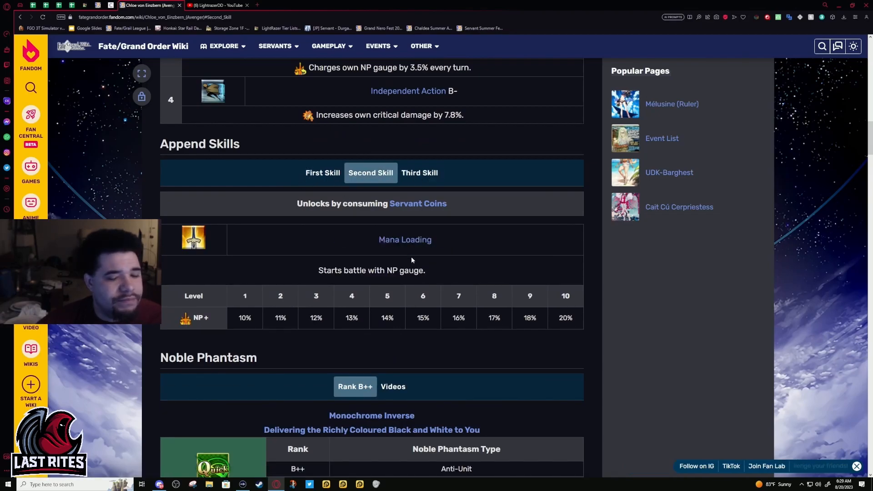
double_click(565, 318)
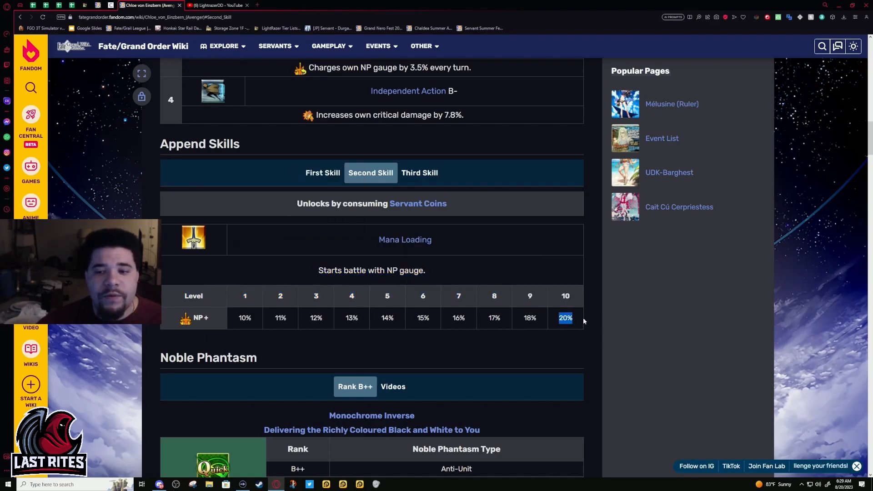
click(322, 173)
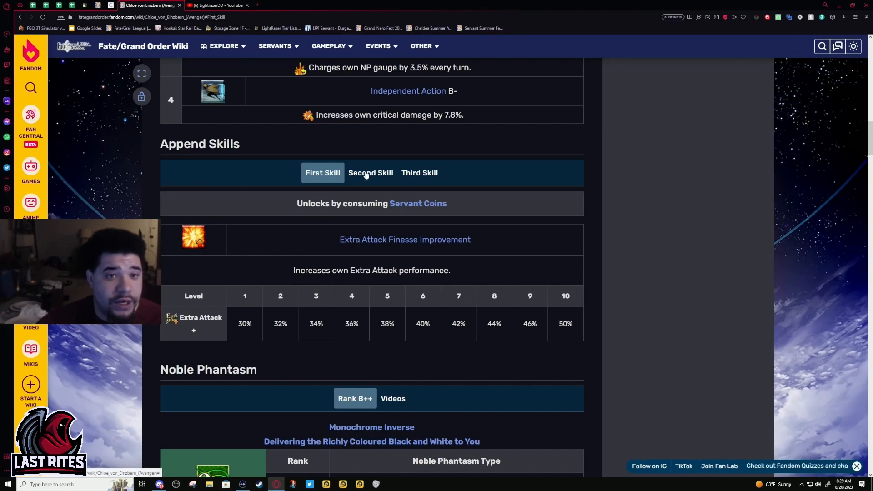
click(370, 172)
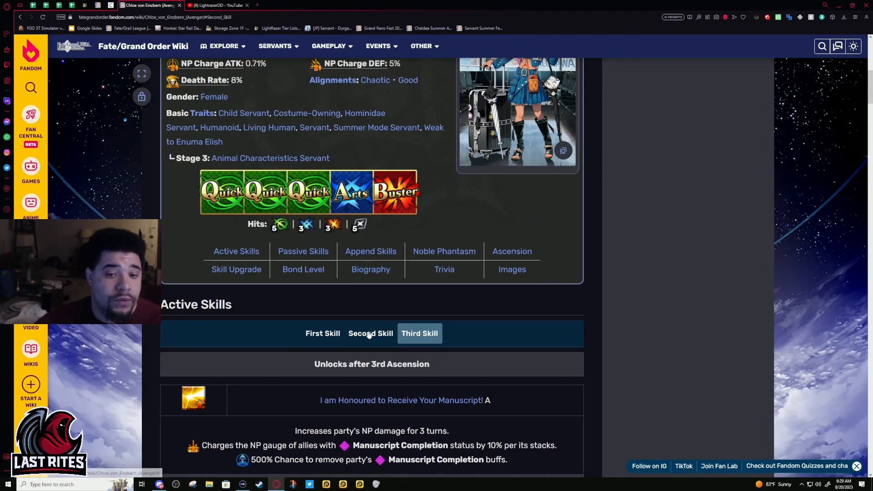
Show the second active skill's details, clear the highlight, and scroll to its table
click(370, 333)
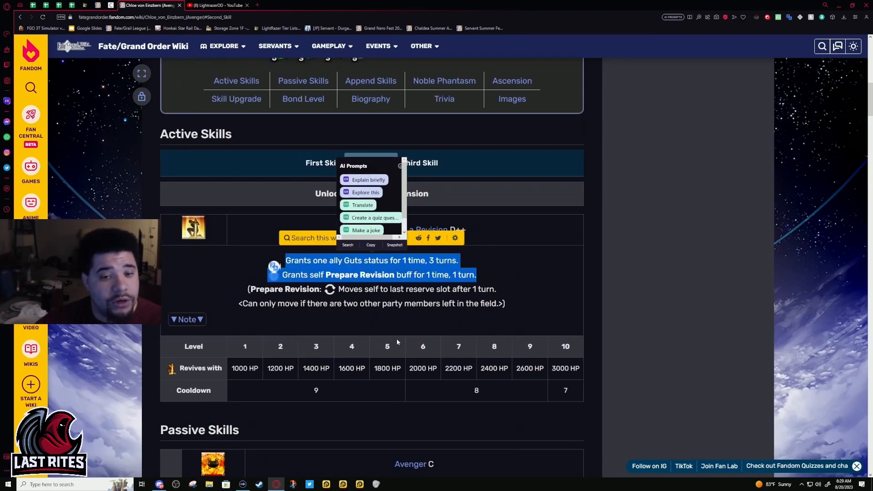
click(370, 162)
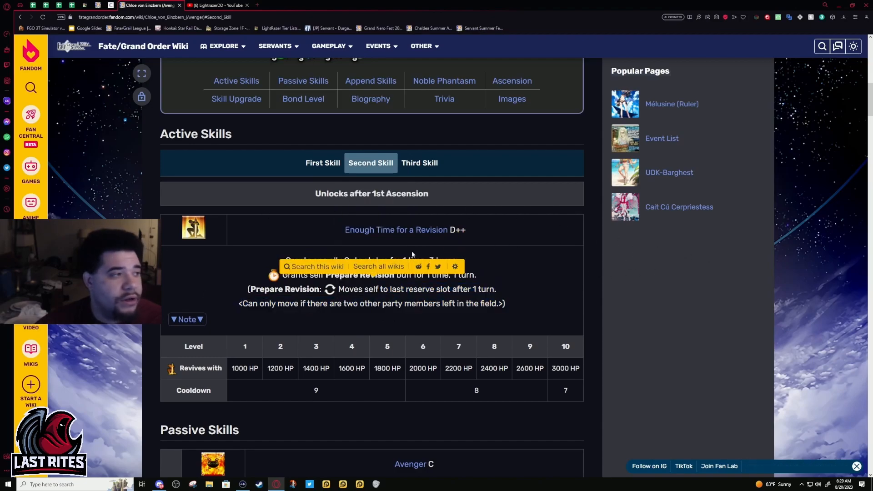
scroll(down, 3)
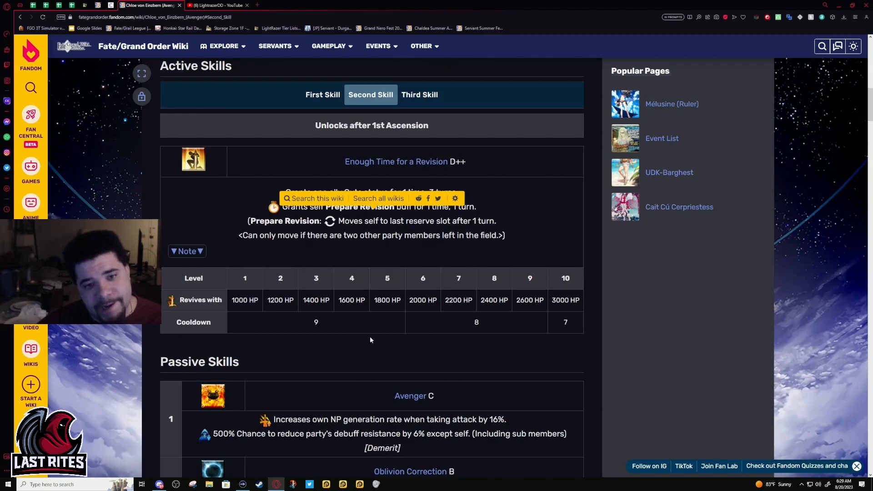
scroll(down, 3)
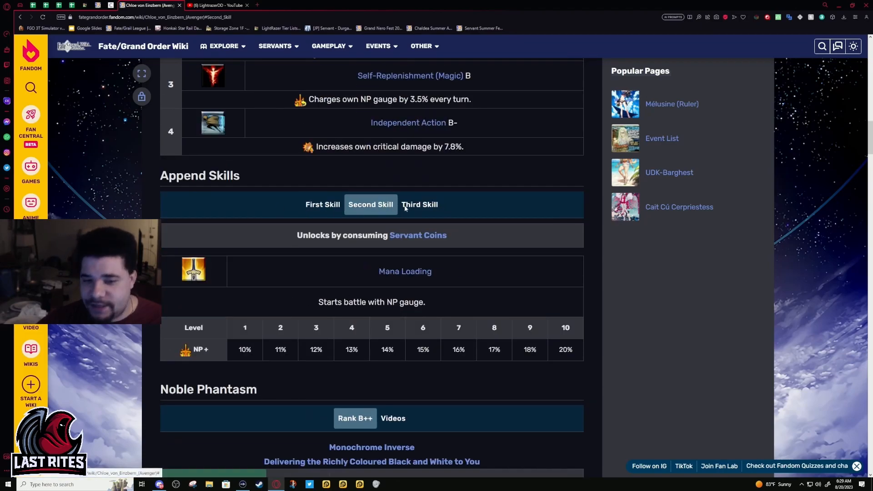
Compare Extra Attack Finesse Improvement with Mana Loading, then reach the Monochrome Inverse damage table (1200%–2000%)
click(322, 205)
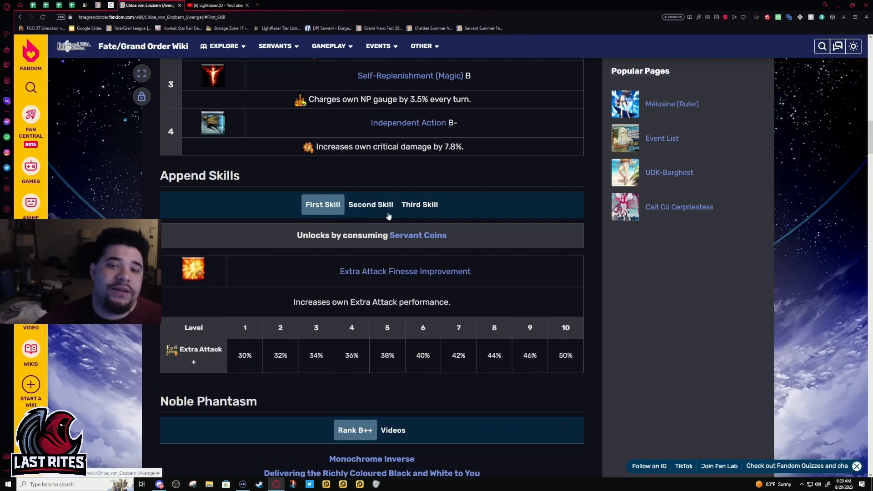
click(370, 205)
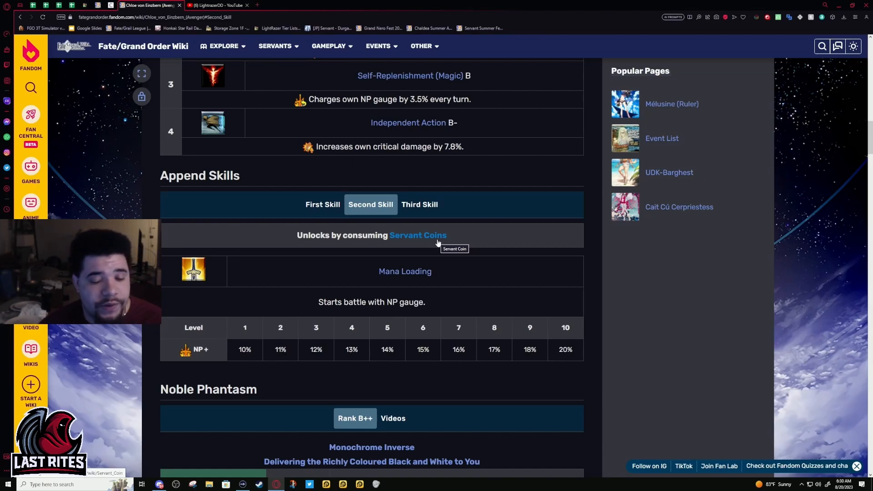
scroll(down, 3)
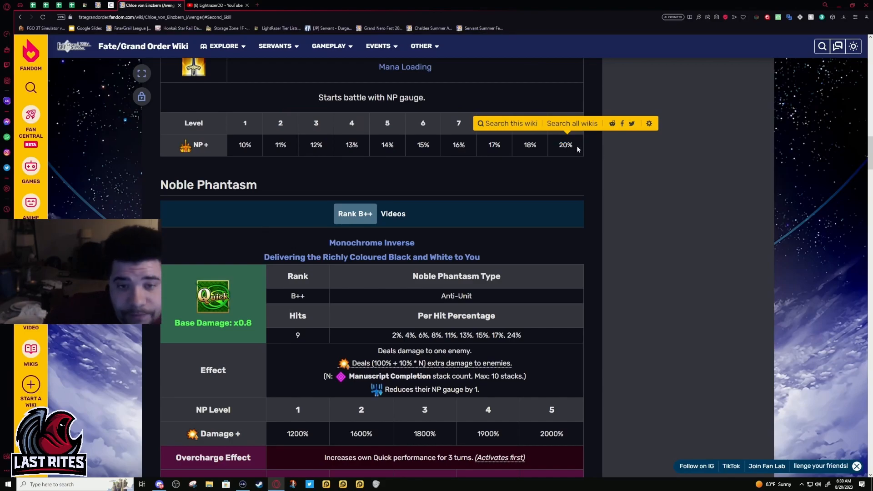
Reveal Monochrome Inverse's overcharge effect raising Quick performance 10%–30%
scroll(down, 3)
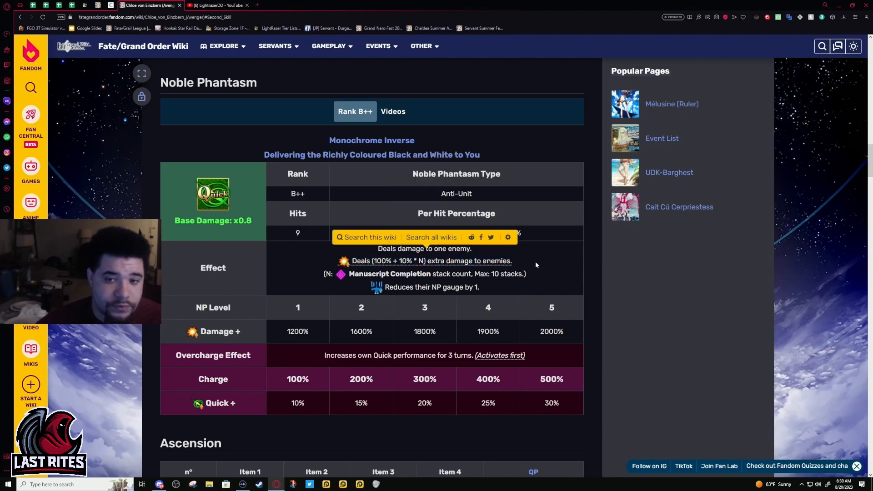
mouse_move(403, 269)
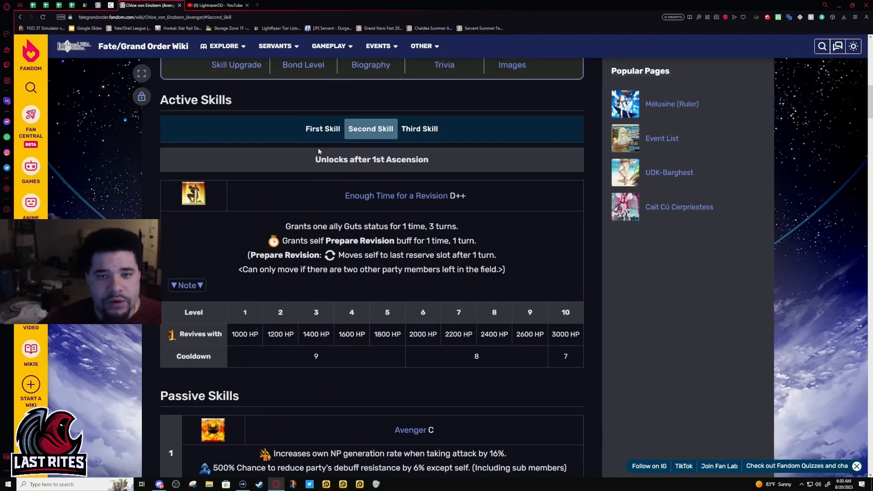
click(322, 128)
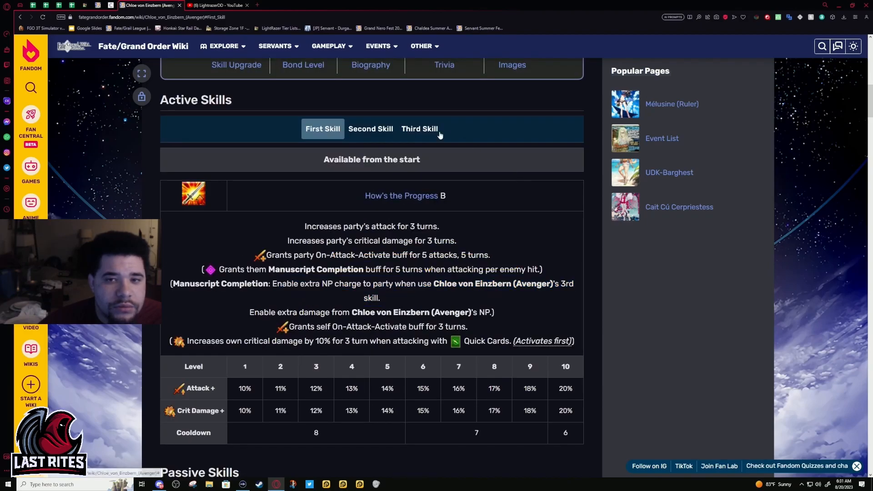
click(419, 129)
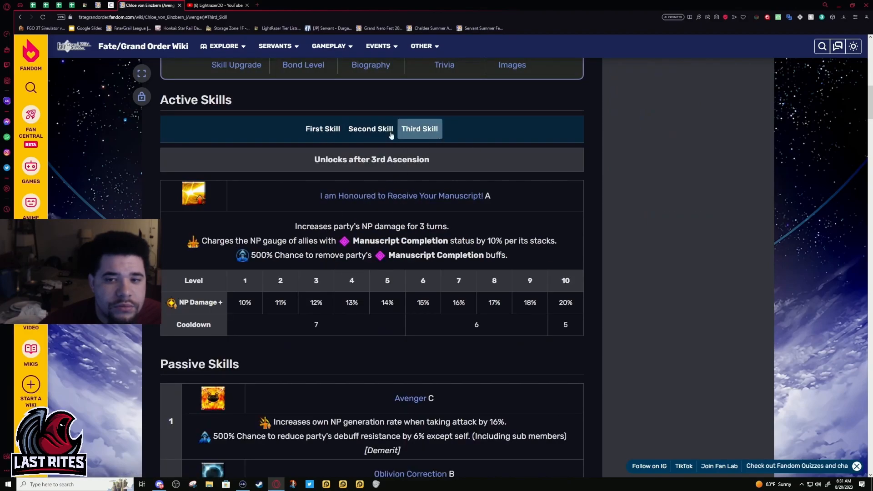
click(322, 128)
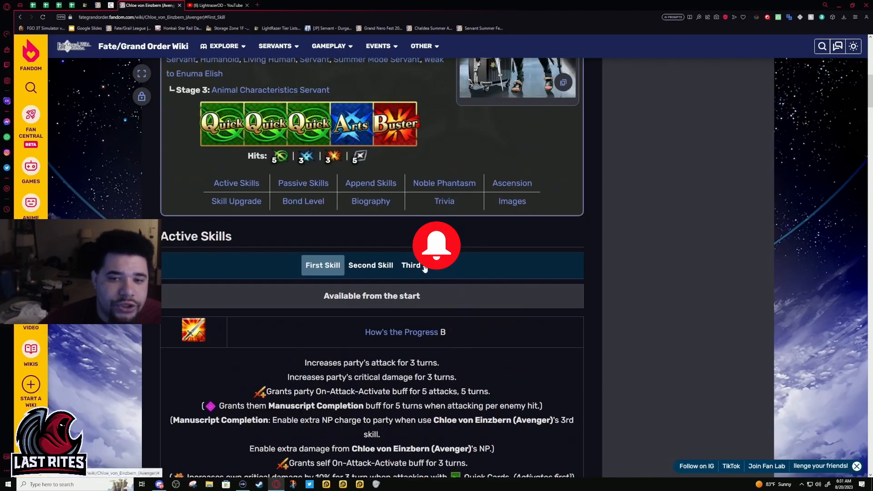
Scroll past Noble Phantasm and Ascension to the Bond table and its Bond 10 Craft Essence with 30% NP damage
scroll(down, 3)
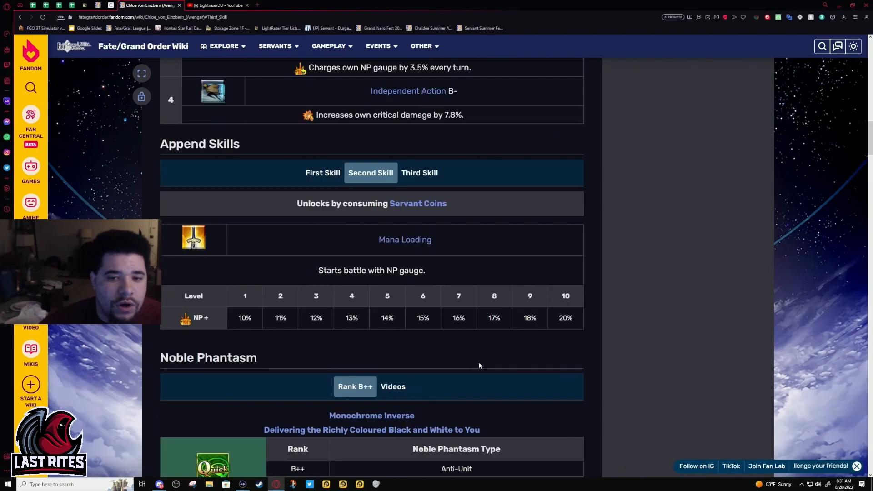
scroll(down, 3)
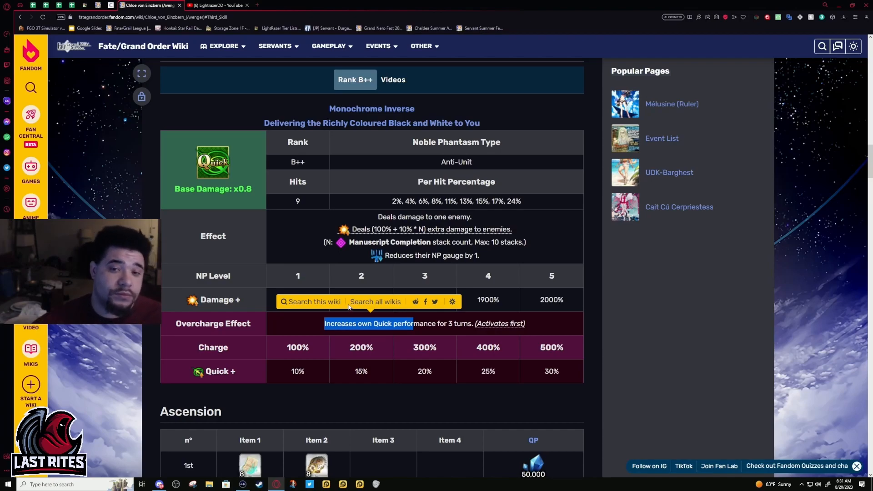
scroll(down, 3)
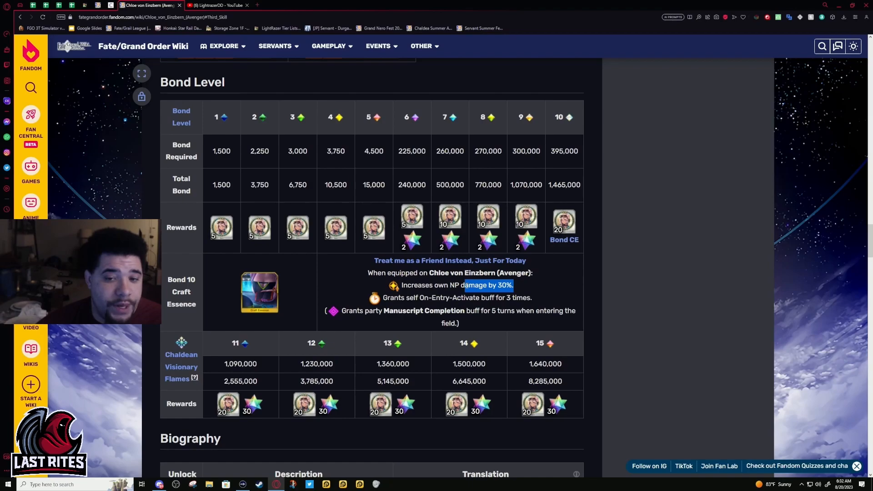
drag(487, 285, 506, 311)
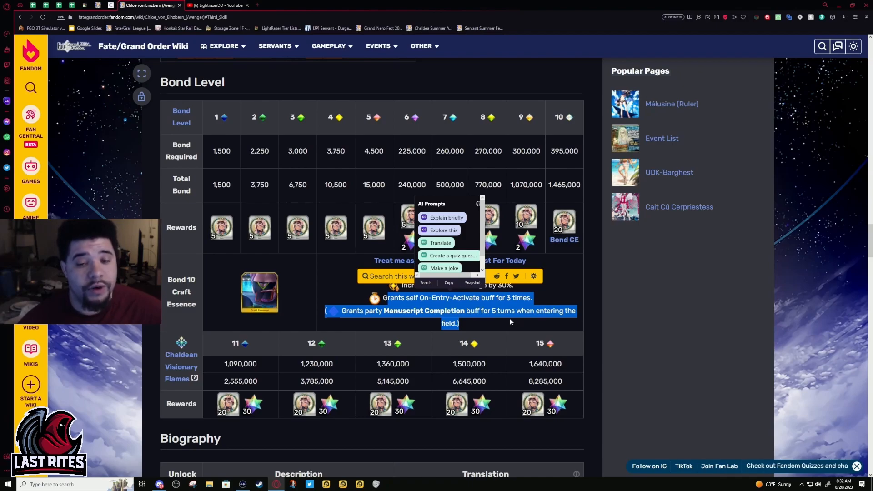
mouse_move(333, 258)
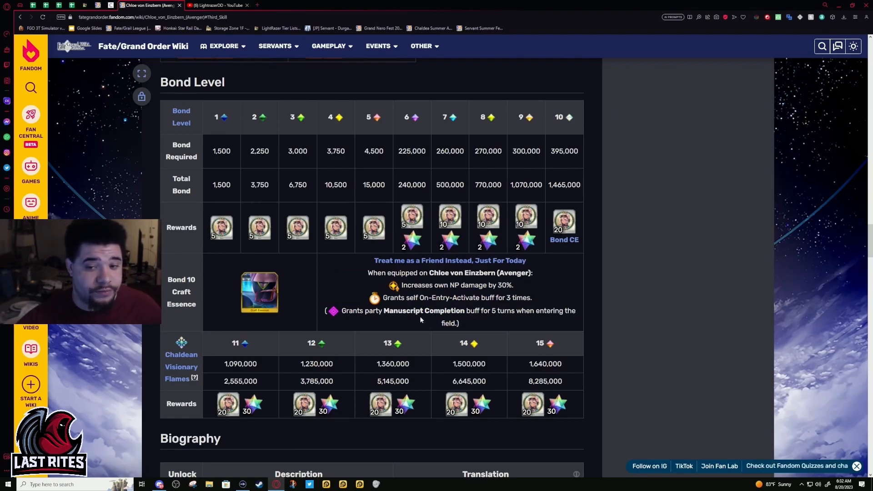
mouse_move(437, 332)
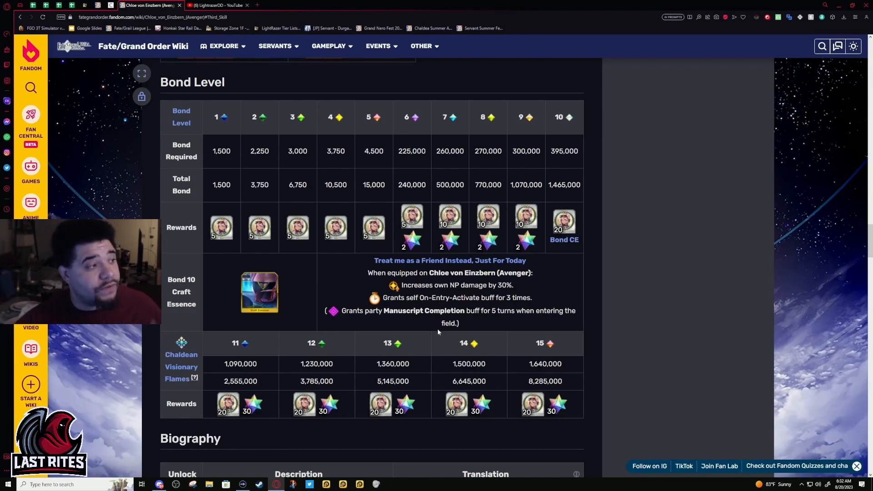
mouse_move(443, 373)
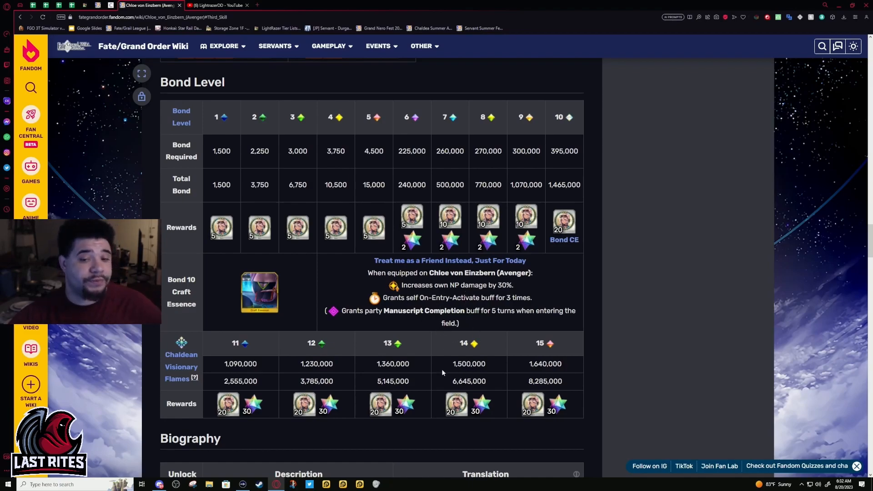
mouse_move(451, 362)
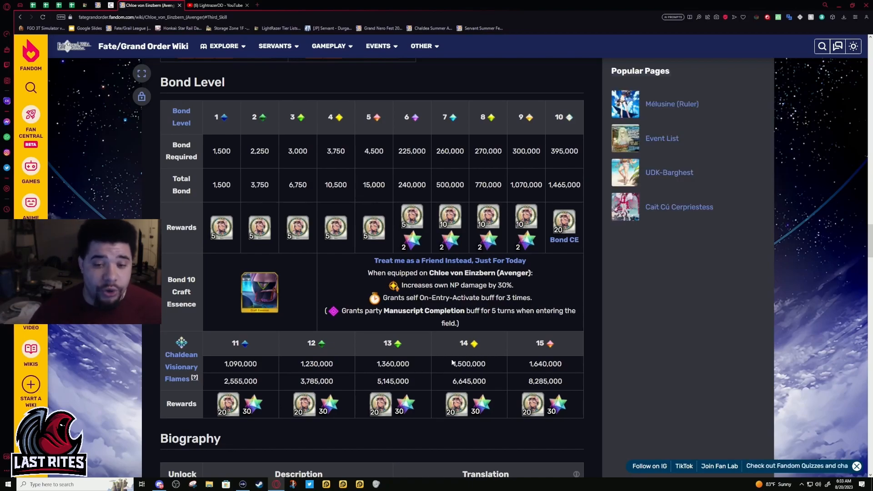
mouse_move(390, 199)
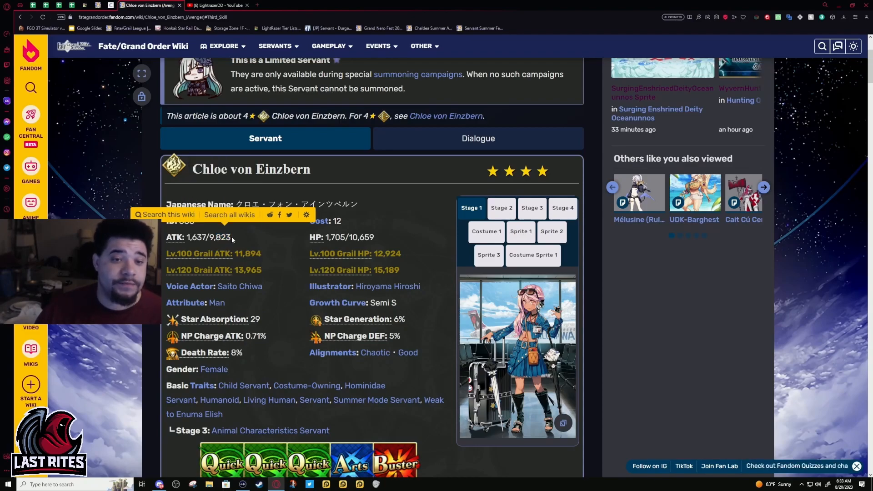
Highlight text in Chloe's servant stats box listing ID 388, ATK, HP and traits
double_click(218, 237)
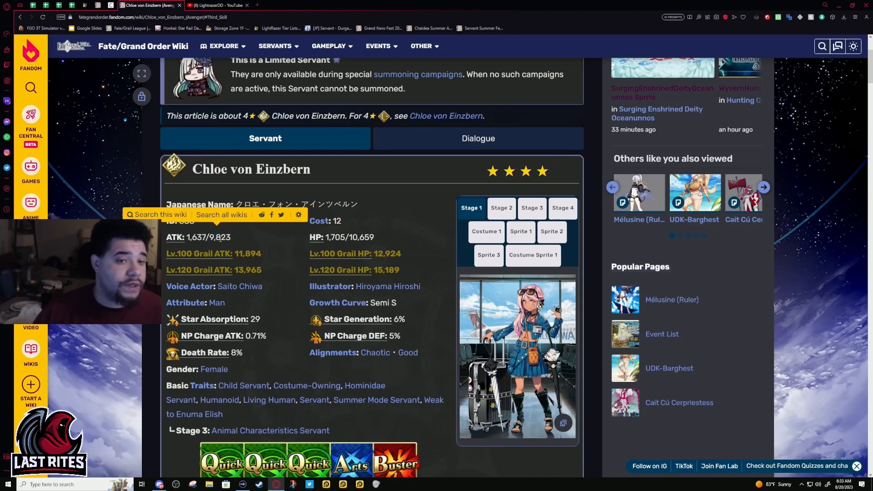
double_click(224, 237)
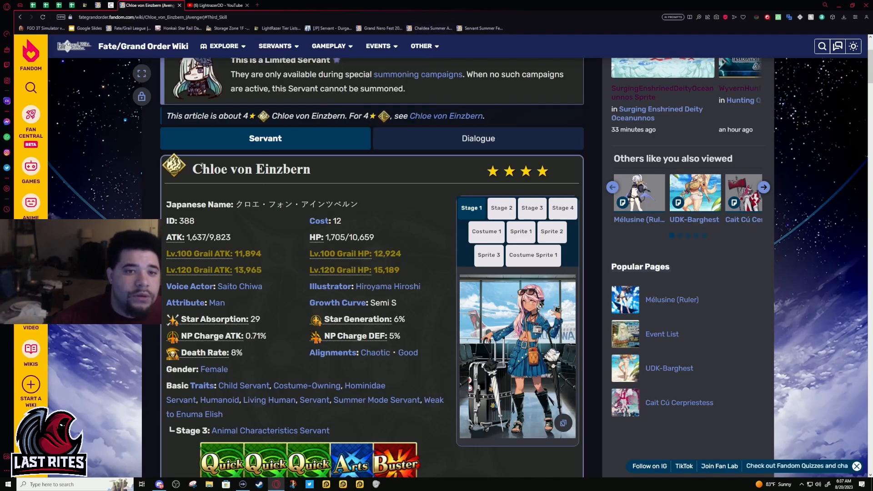
double_click(283, 169)
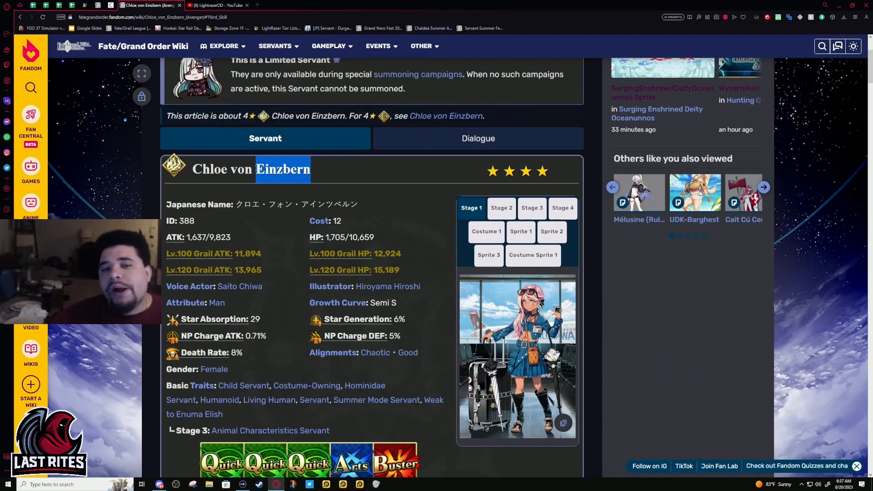
double_click(282, 169)
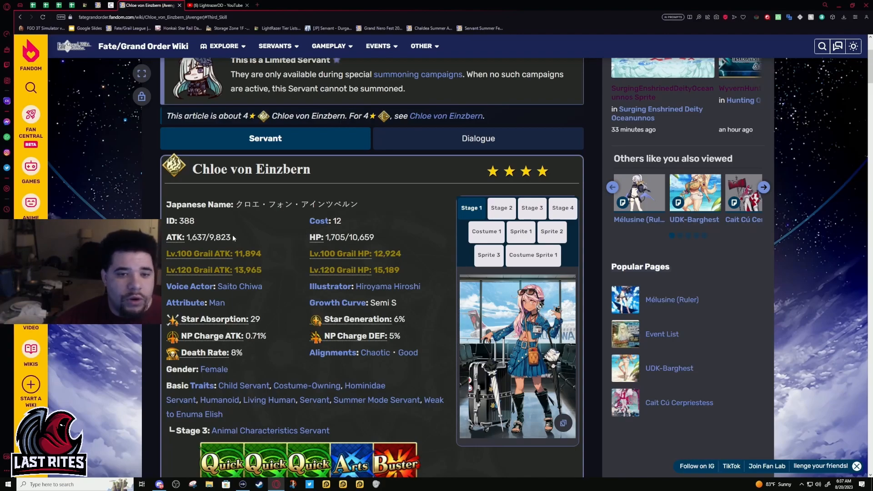
mouse_move(207, 195)
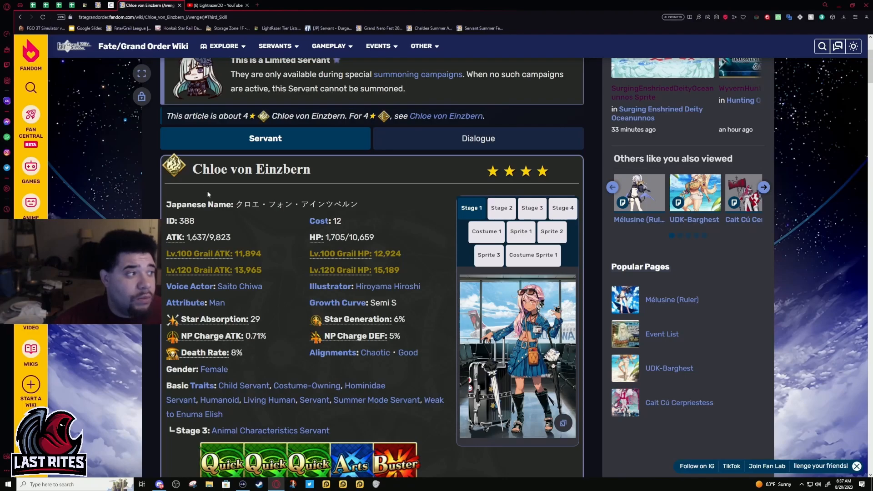
double_click(251, 169)
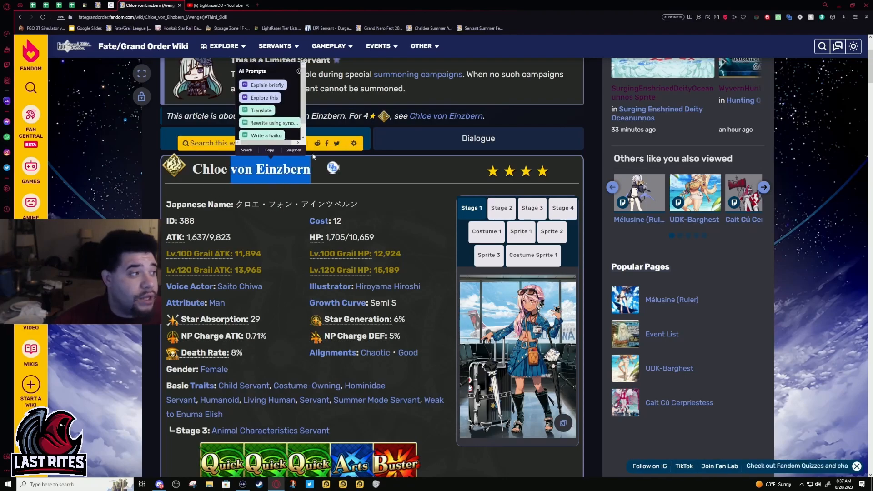